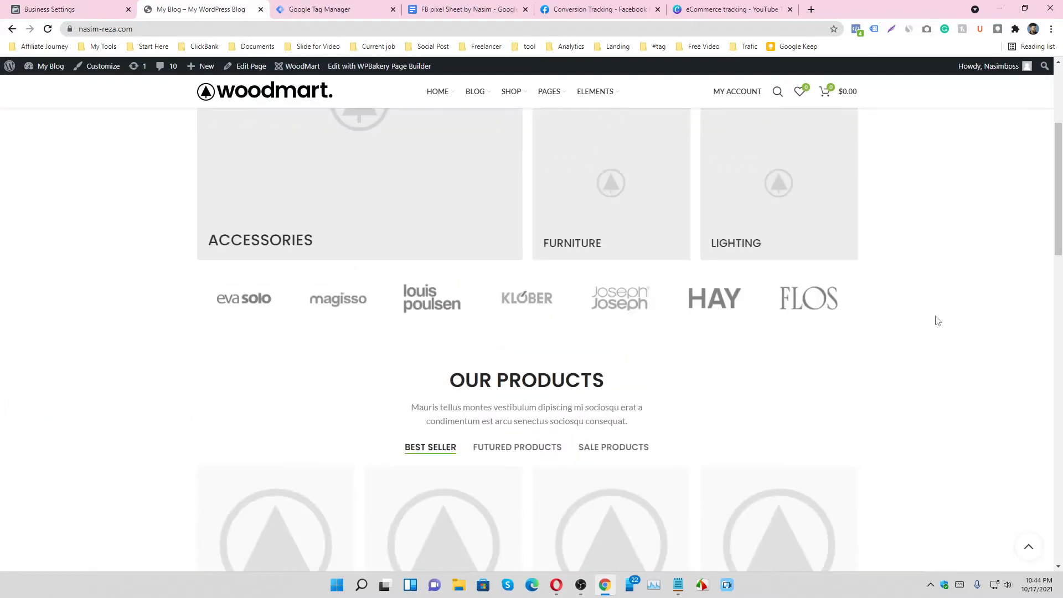
- Start GTM Preview mode and connect Tag Assistant's debugger to the store site
scroll("down", 3)
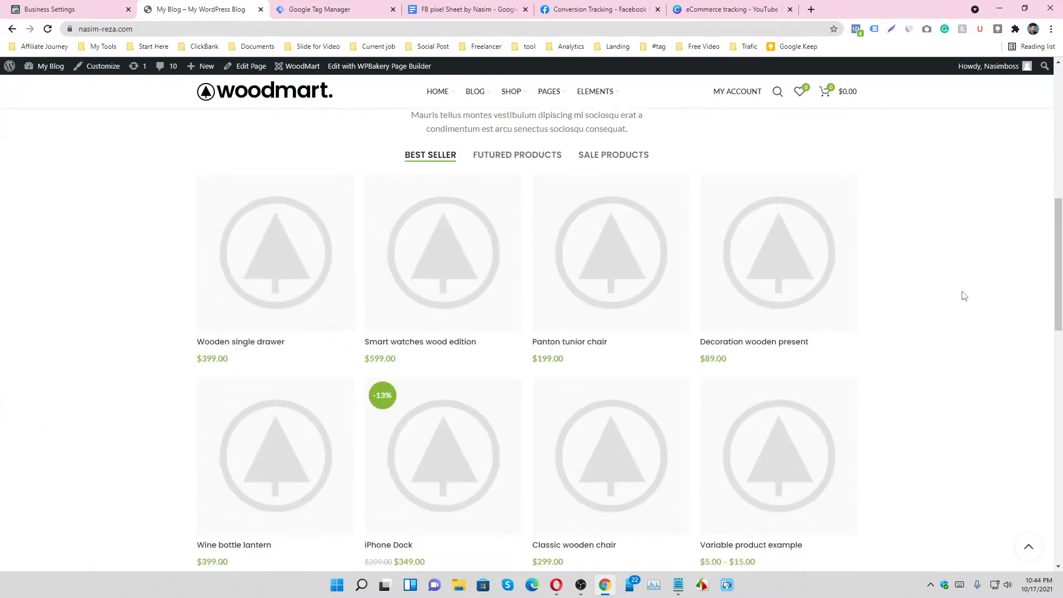
scroll("down", 3)
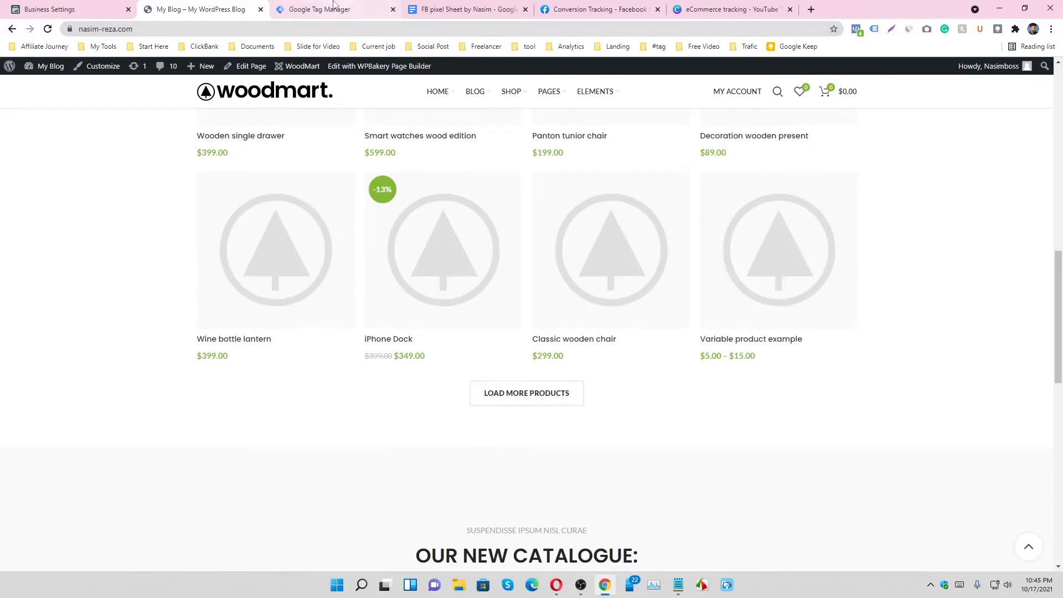
left_click(331, 9)
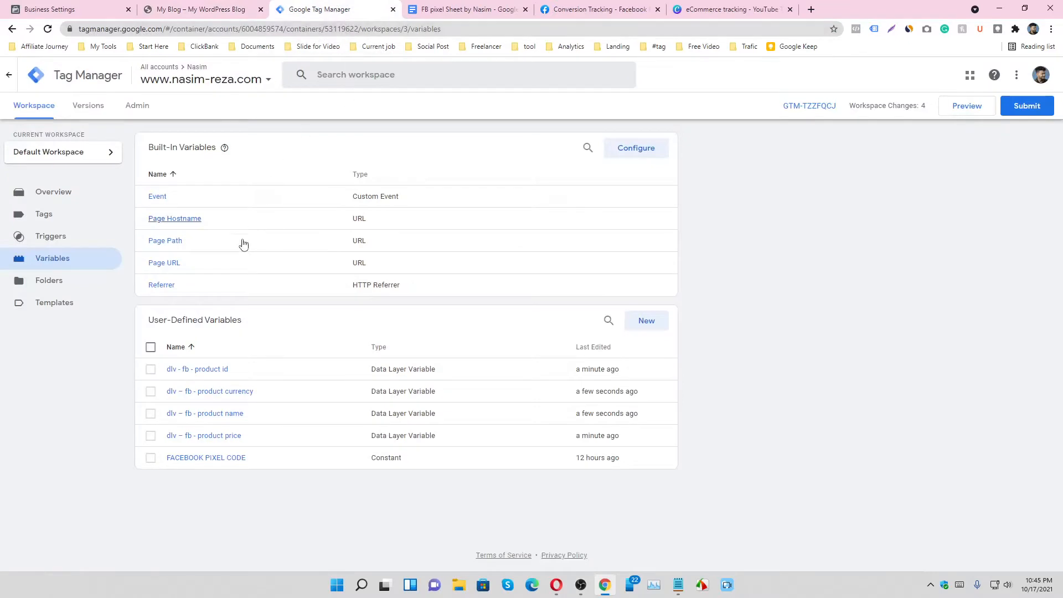
mouse_move(43, 214)
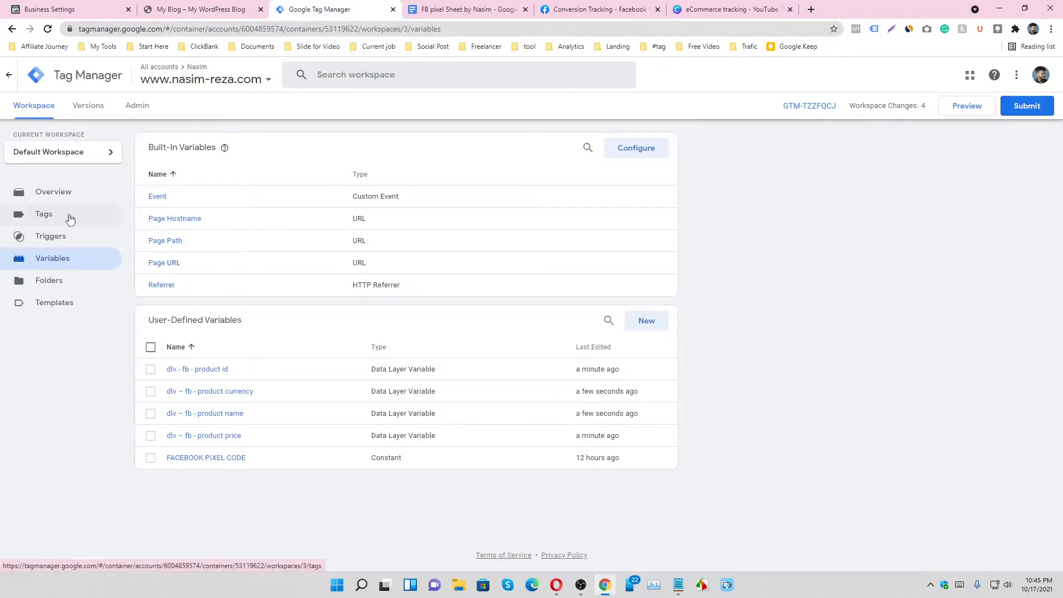
left_click(966, 106)
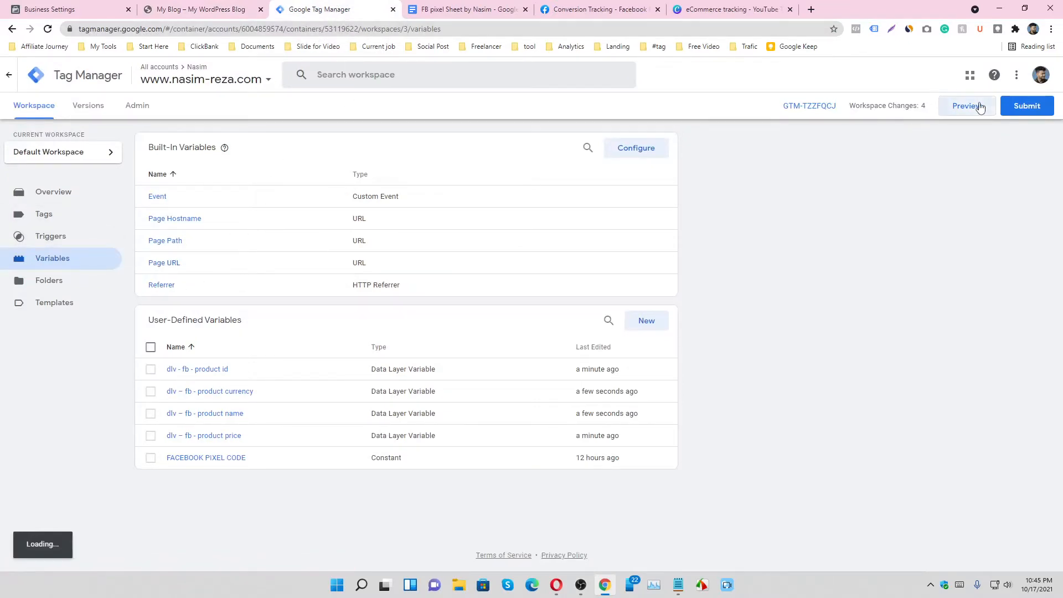
left_click(965, 105)
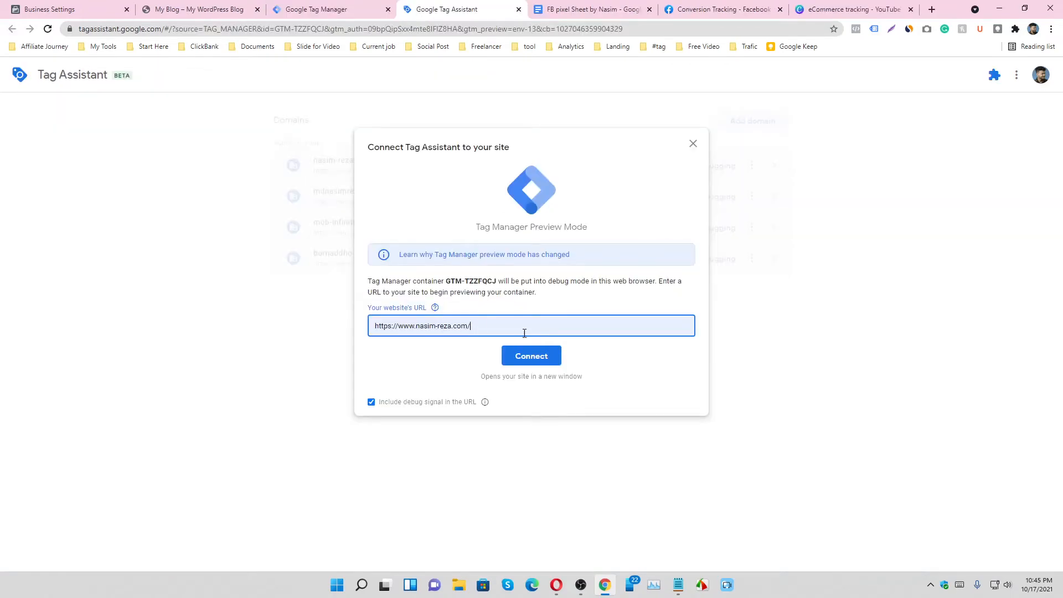
left_click(530, 355)
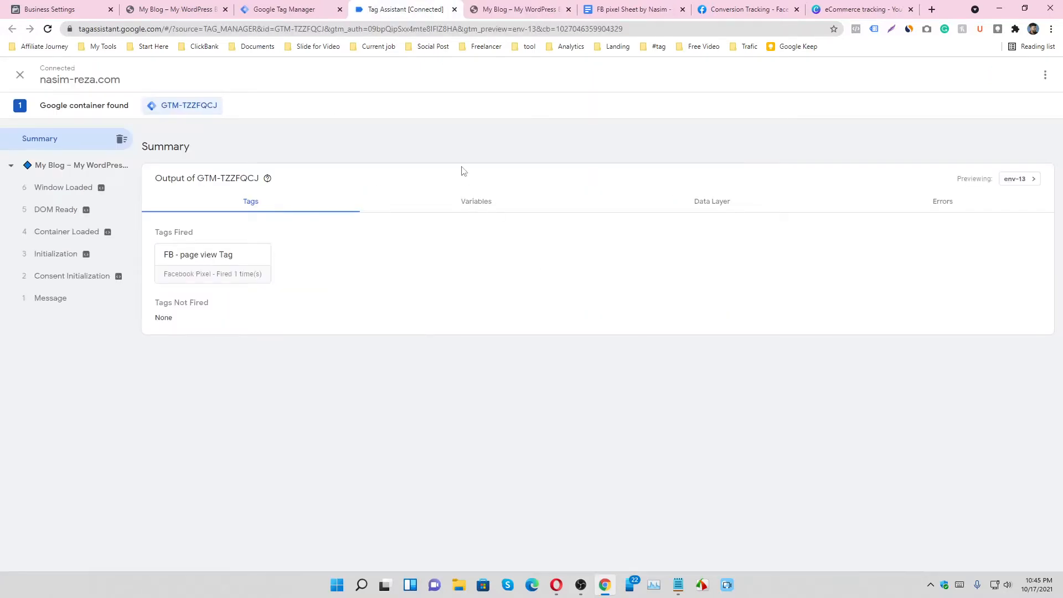
- On the debugged site, browse down to the Panton tunior chair product
left_click(518, 9)
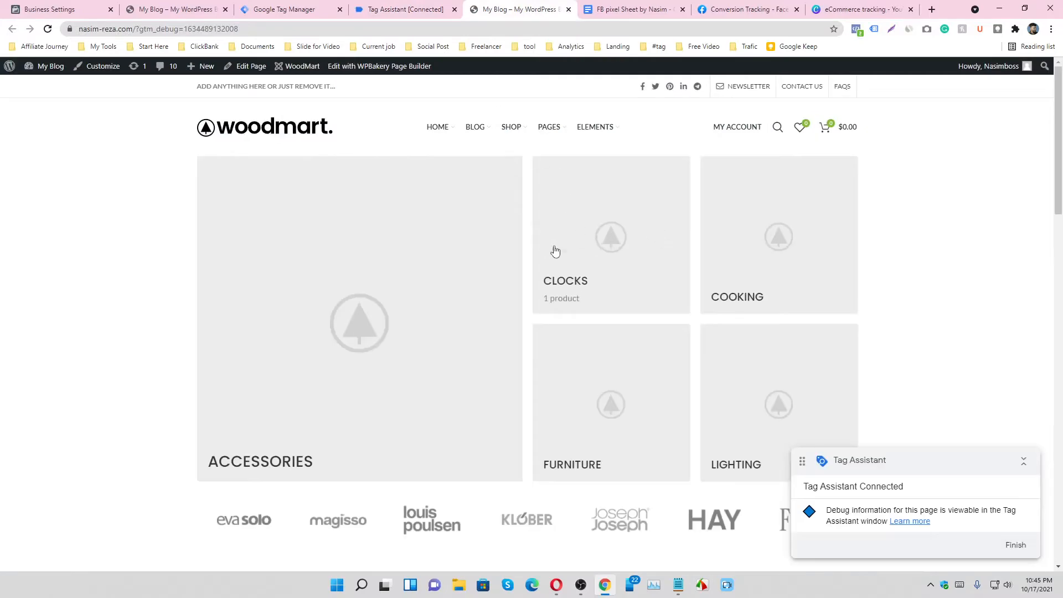
scroll("down", 3)
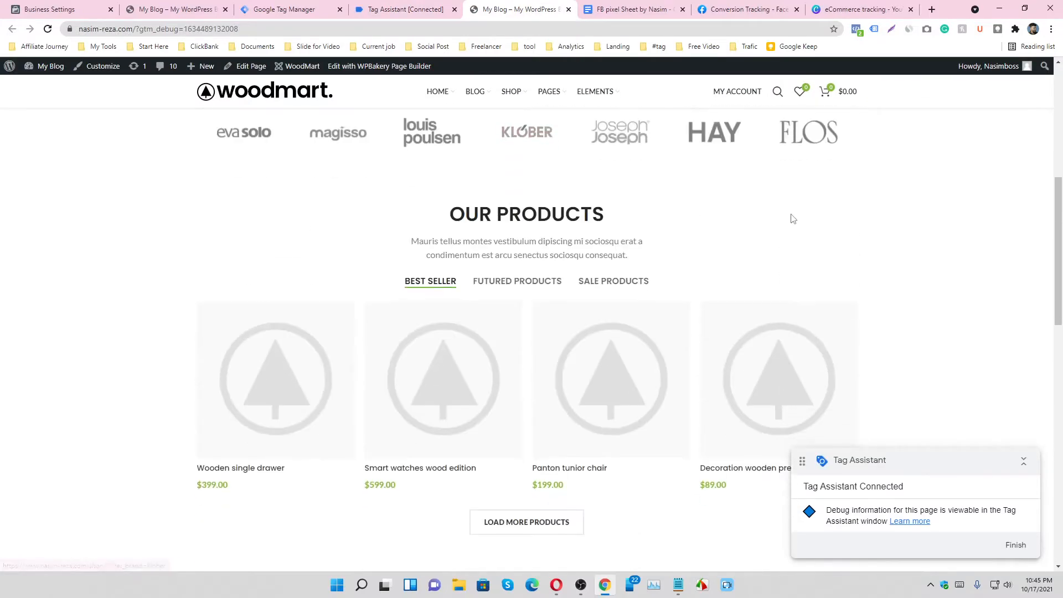
scroll("down", 3)
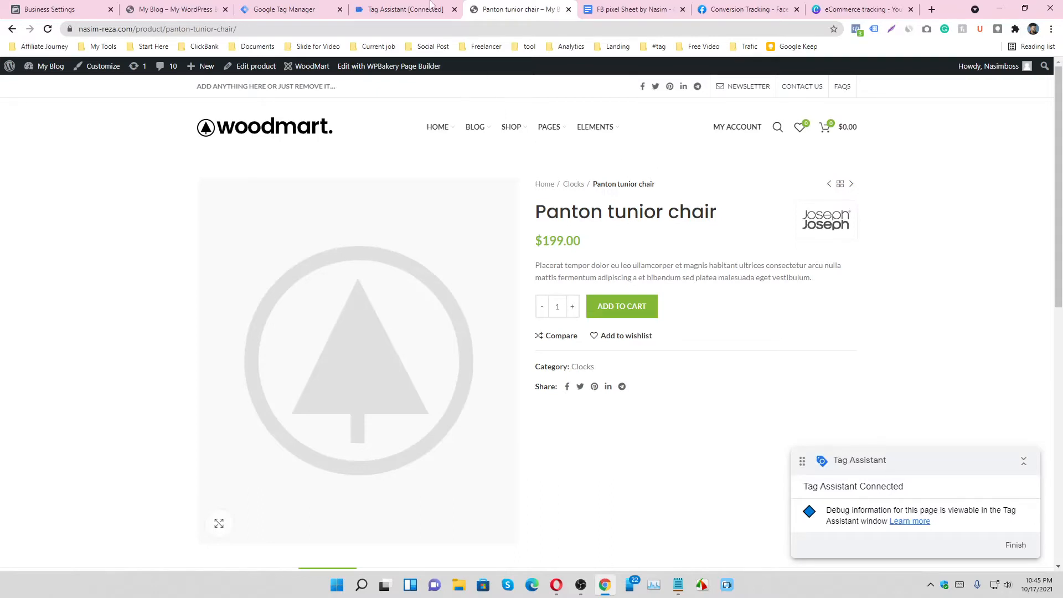
- Inspect the view_item event's data layer in Tag Assistant, showing the chair's id, name and price
left_click(403, 8)
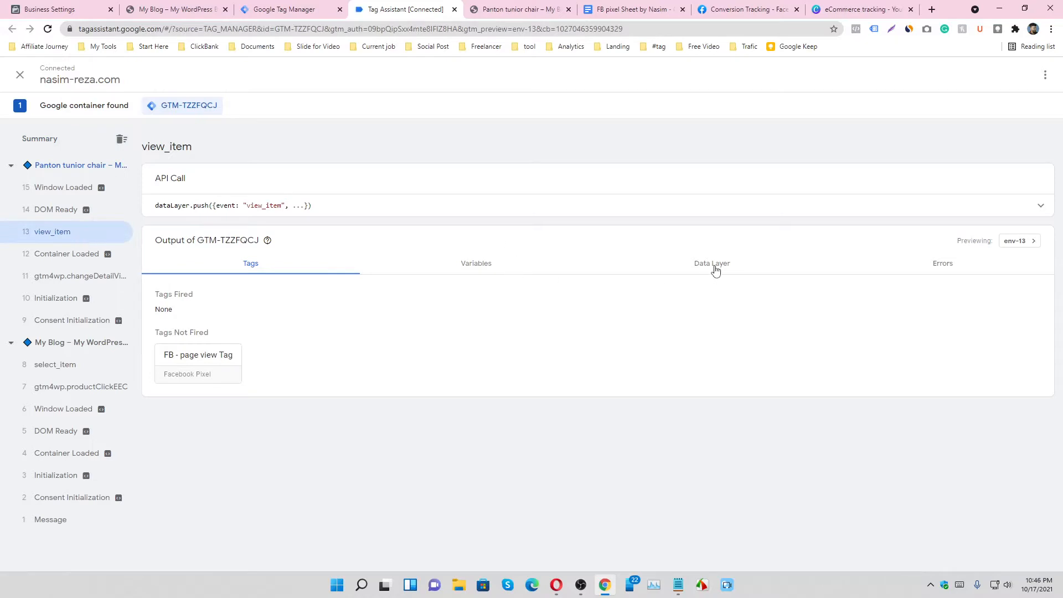
left_click(706, 264)
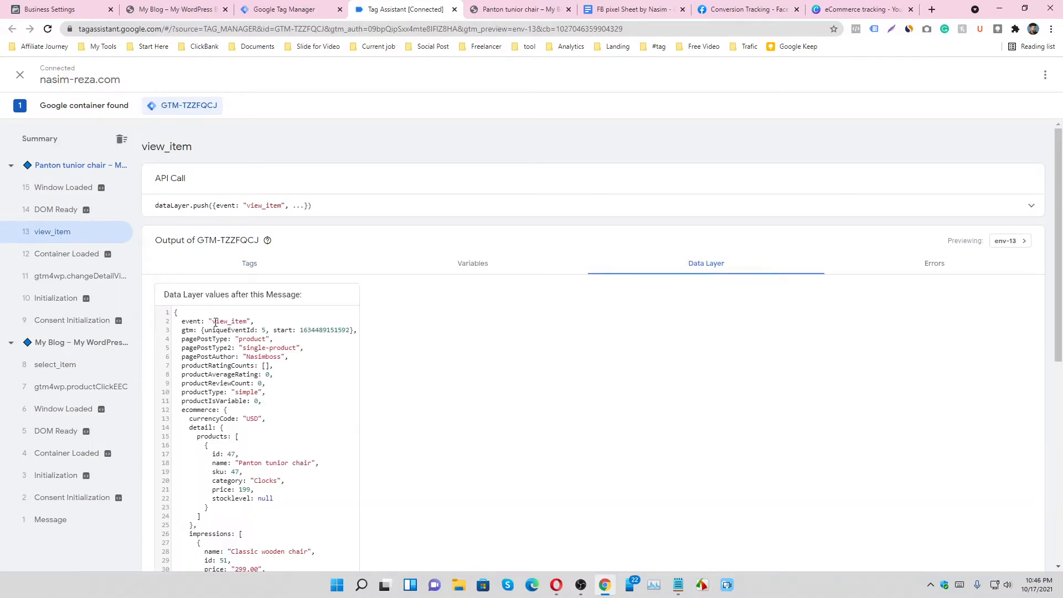
double_click(230, 321)
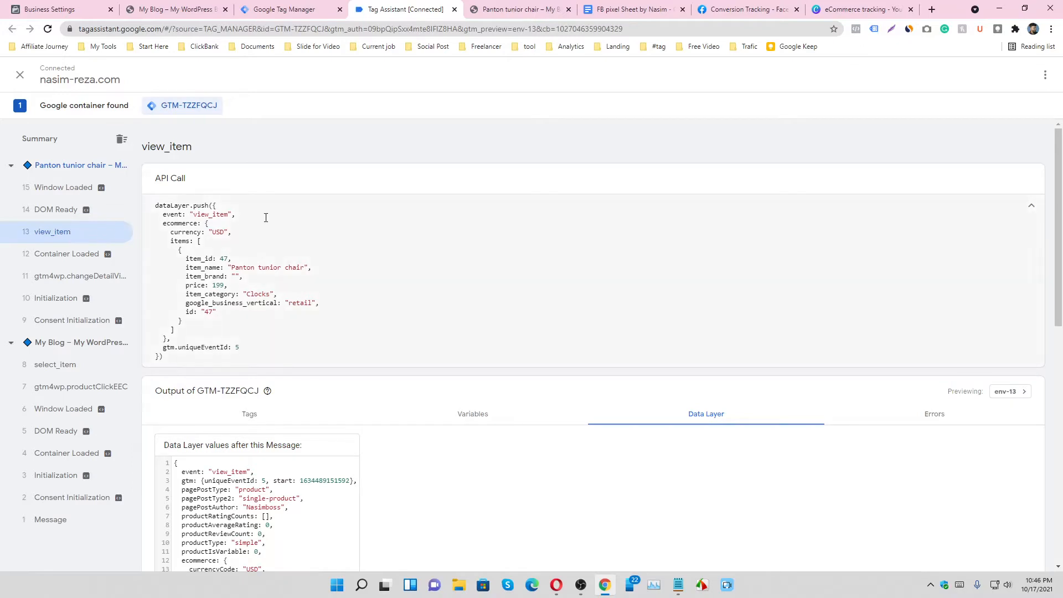
left_click(1031, 205)
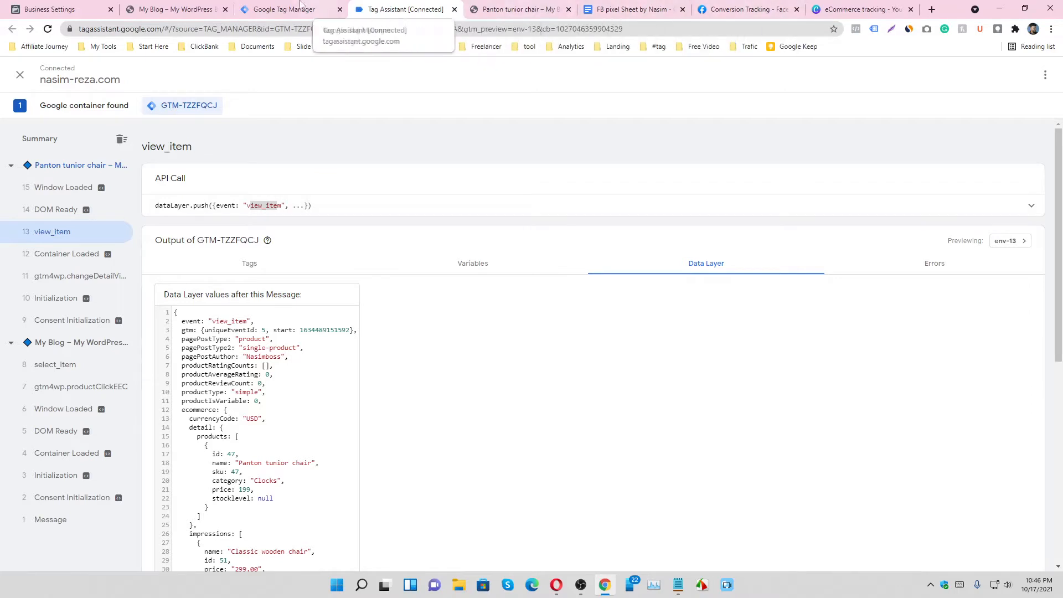
- Create a new trigger and name it FB - ViewContent- Trigger from the notes document
left_click(290, 9)
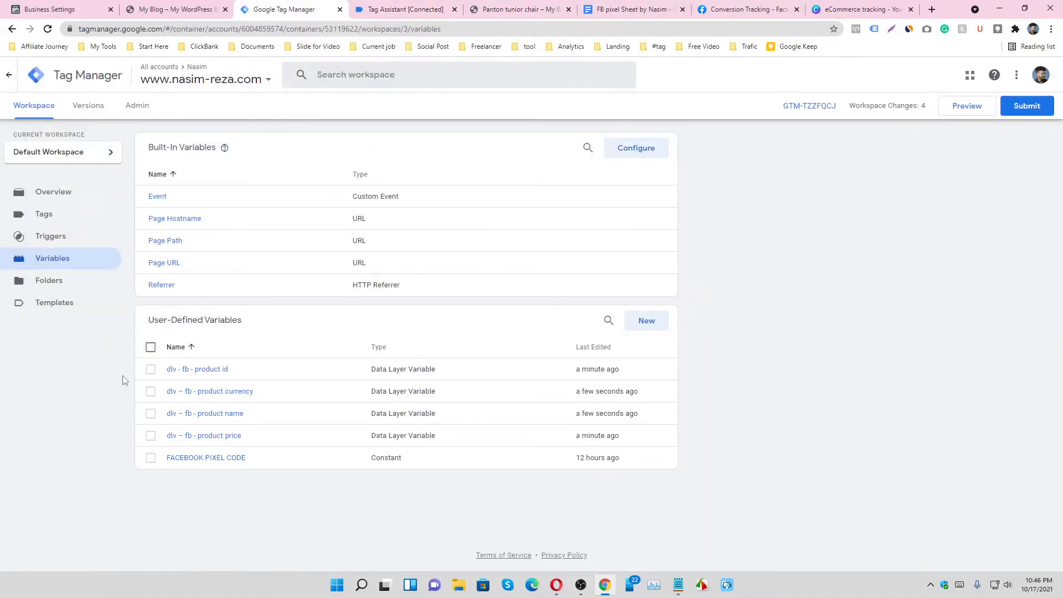
mouse_move(124, 432)
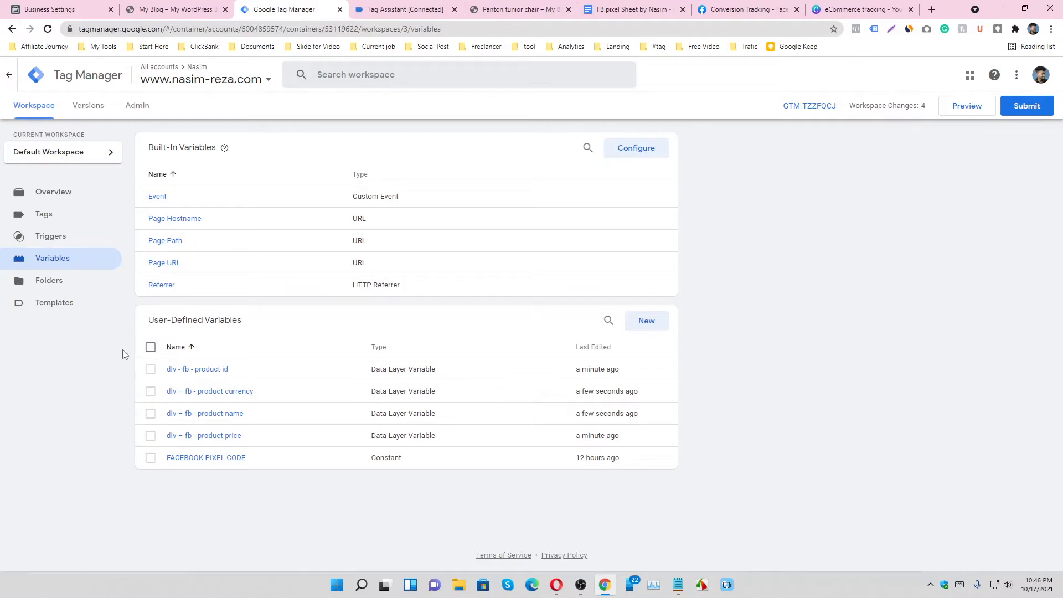
left_click(50, 236)
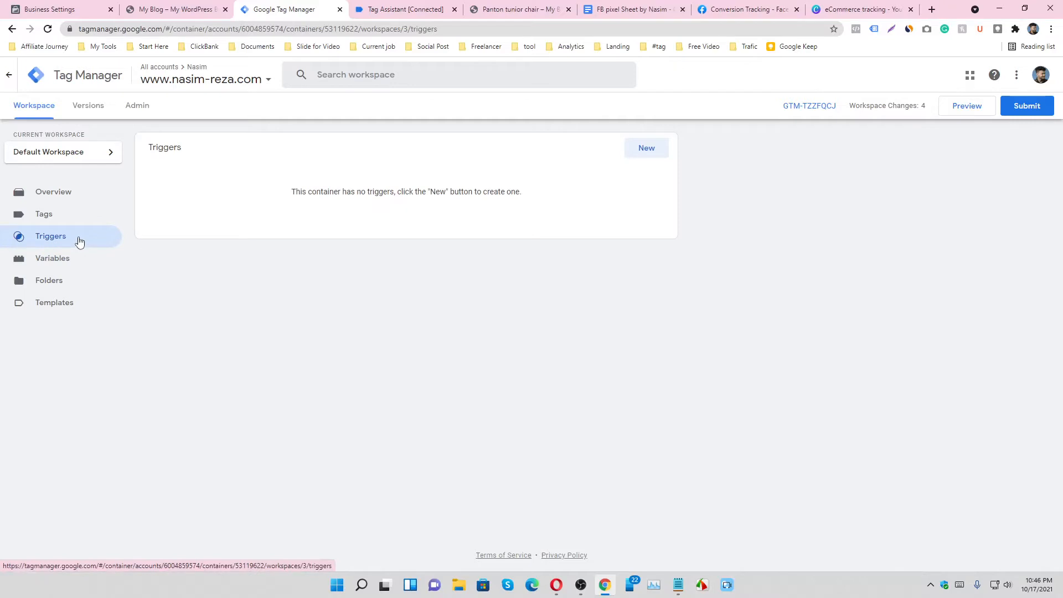
left_click(646, 147)
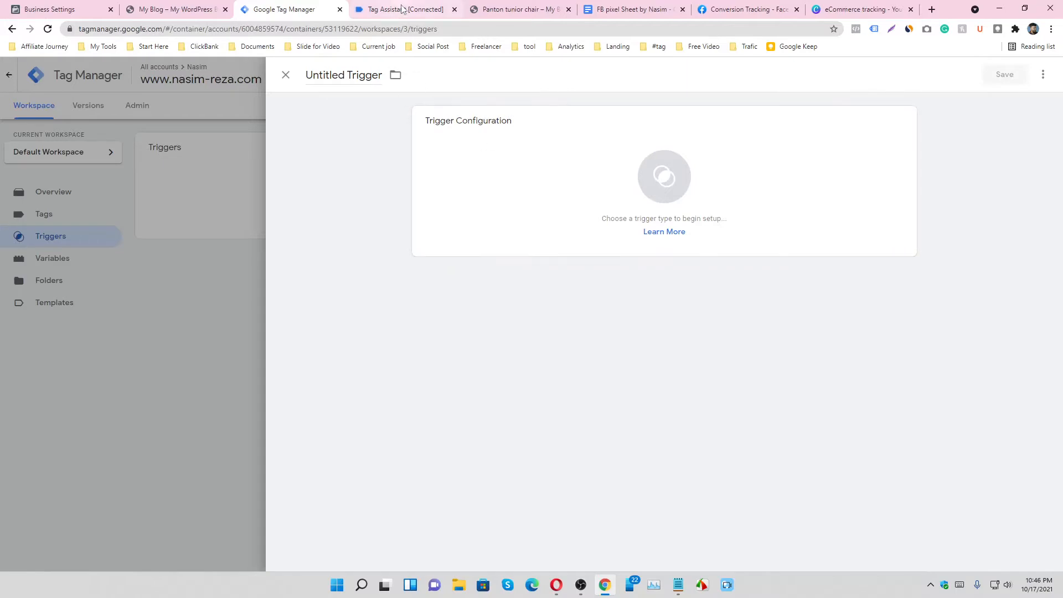
left_click(630, 9)
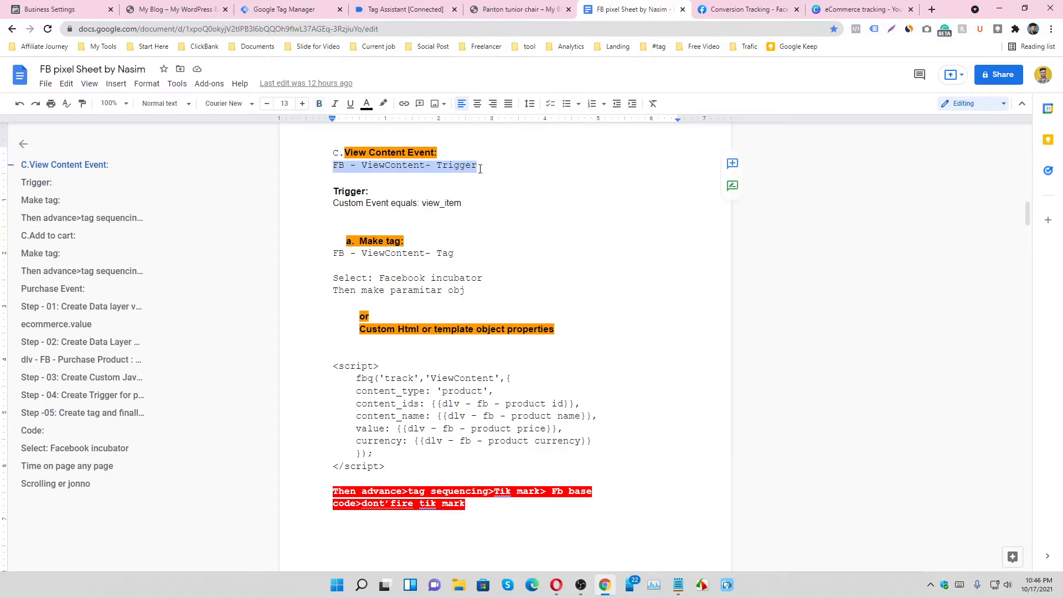
mouse_move(290, 9)
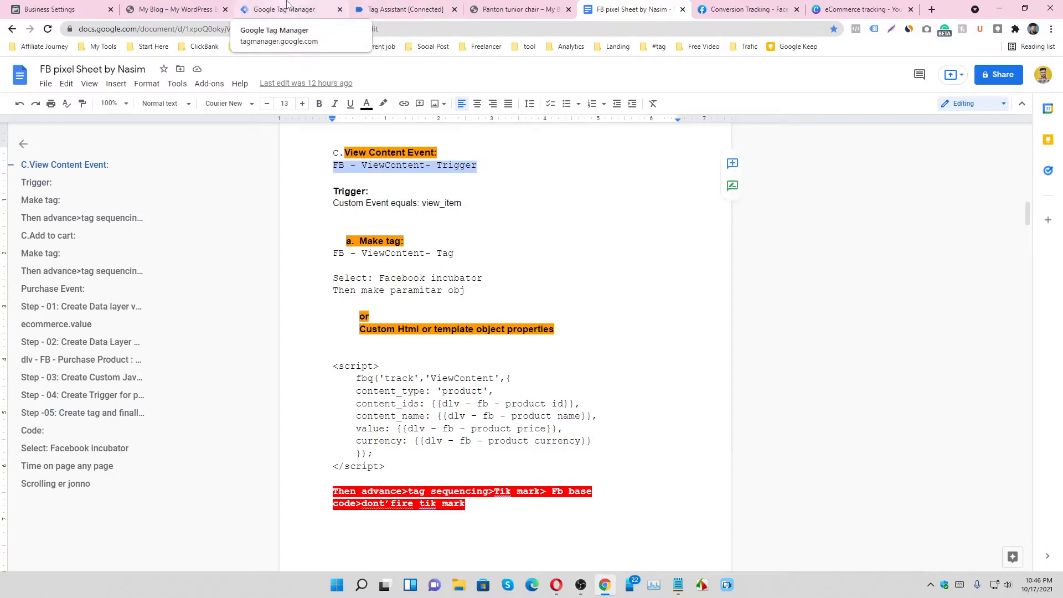
left_click(291, 8)
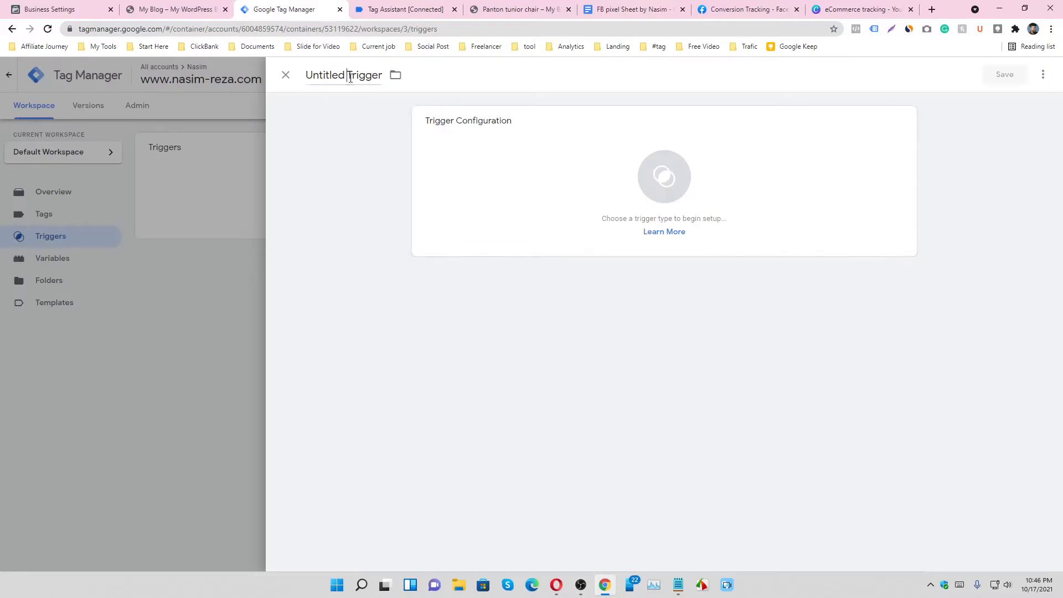
left_click(663, 177)
type("FB - ViewContent-")
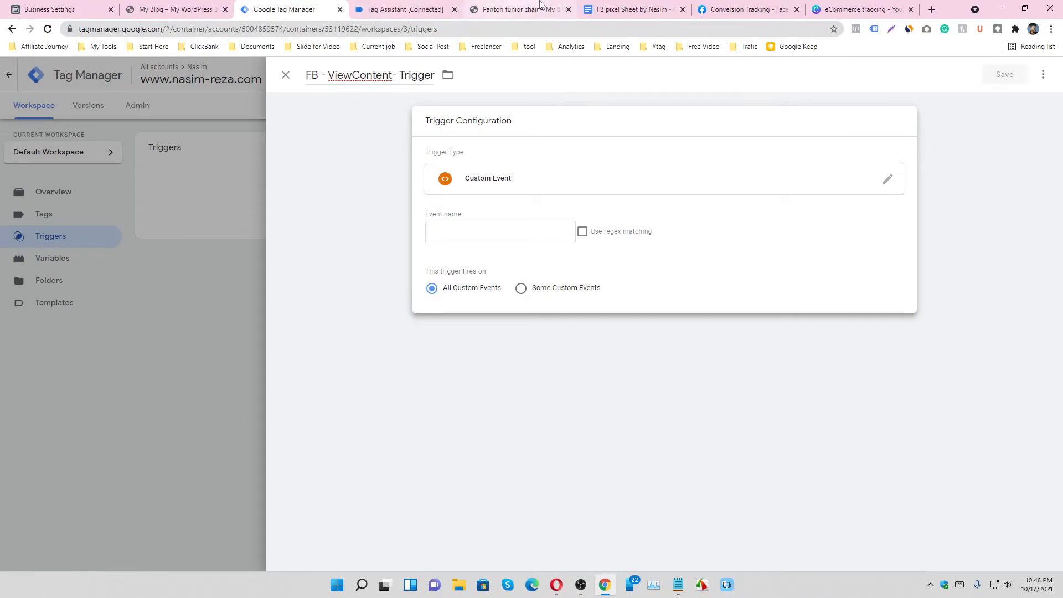
- Set it as a Custom Event on view_item copied from the debugger, and save the trigger
left_click(405, 9)
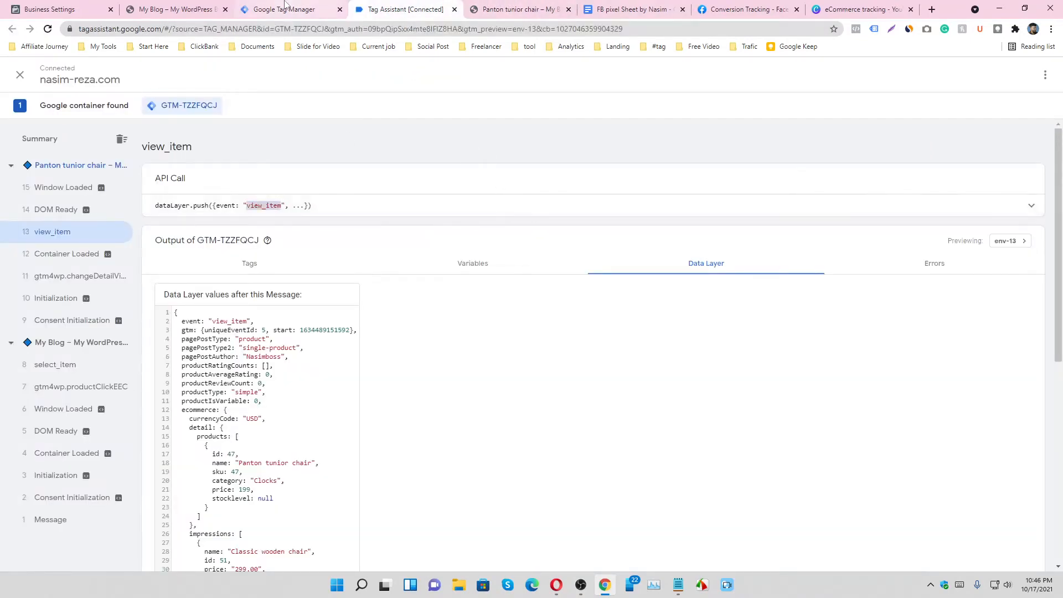
left_click(291, 9)
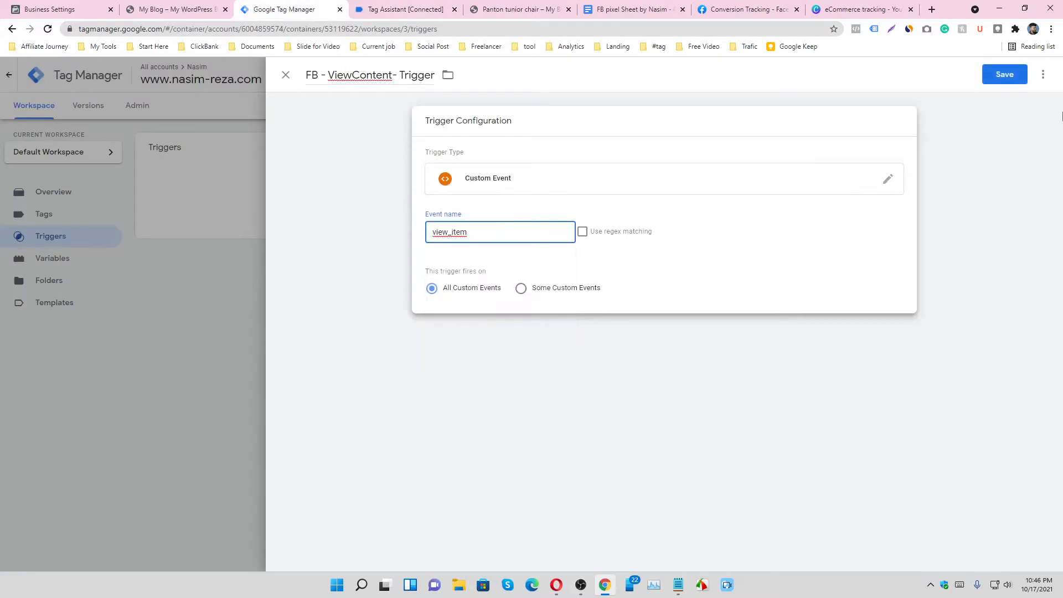
left_click(1004, 74)
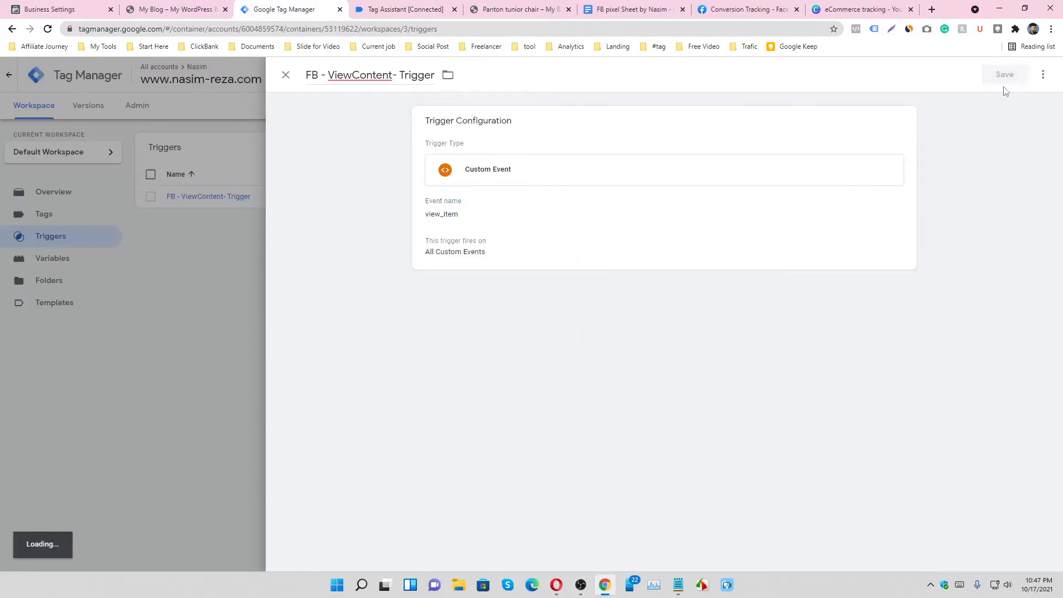
- Create a new tag named view_item Tag with the Facebook Pixel tag type
left_click(1004, 74)
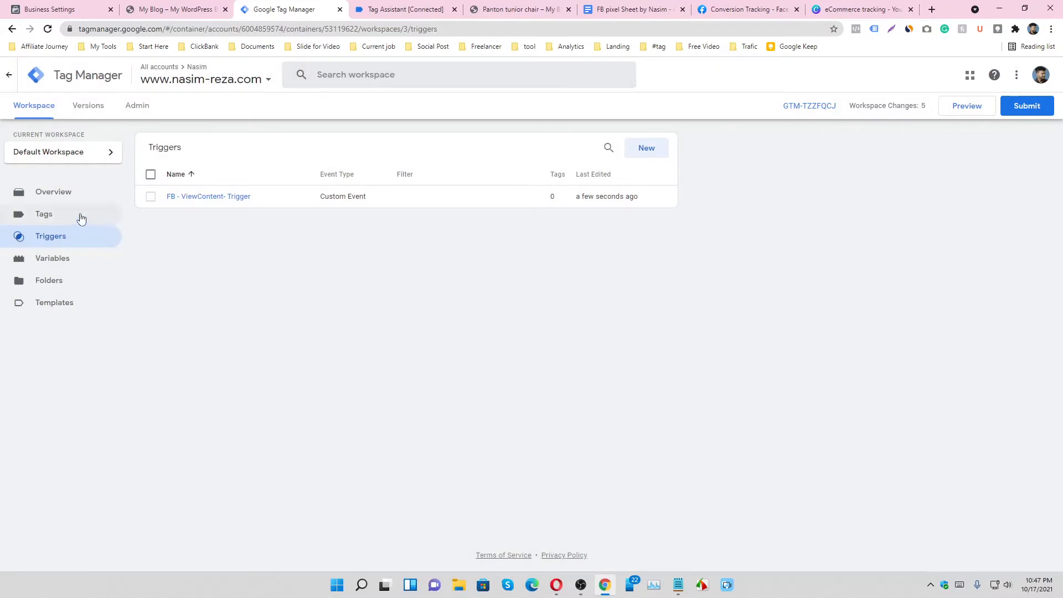
left_click(43, 214)
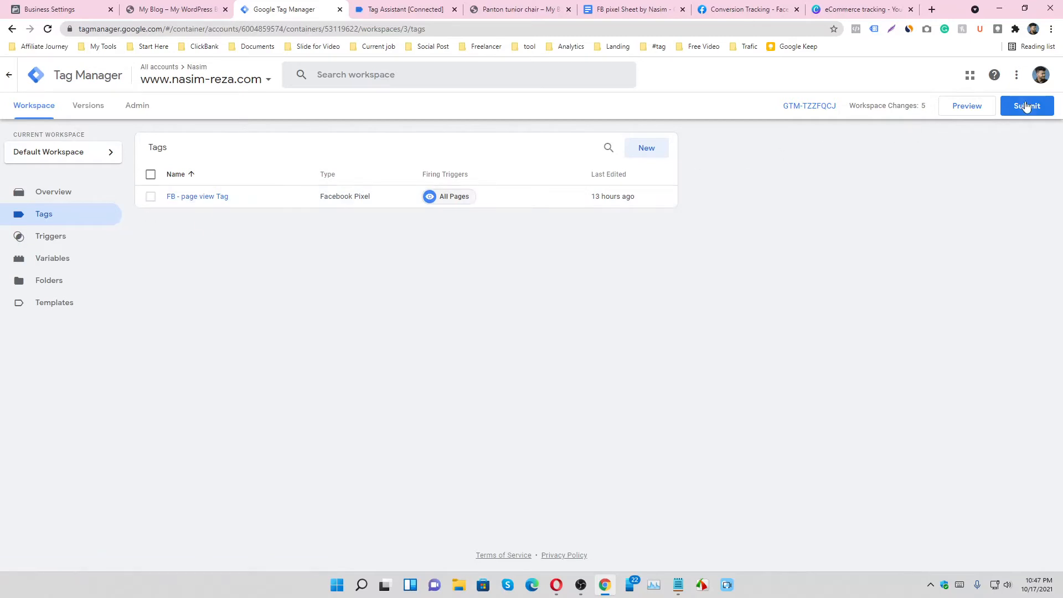
left_click(644, 147)
type("view_item Tag")
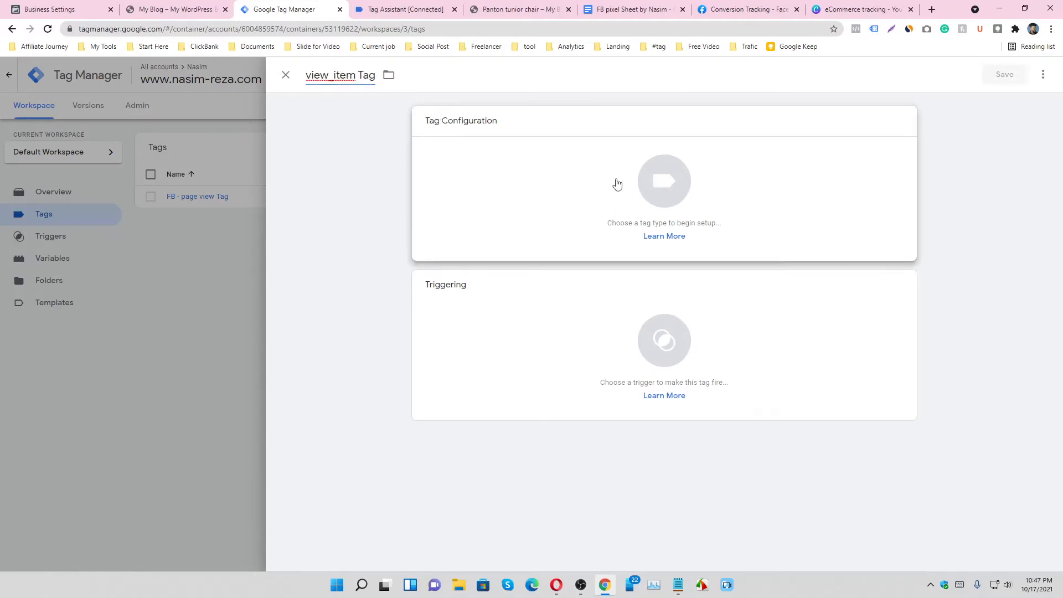
left_click(663, 180)
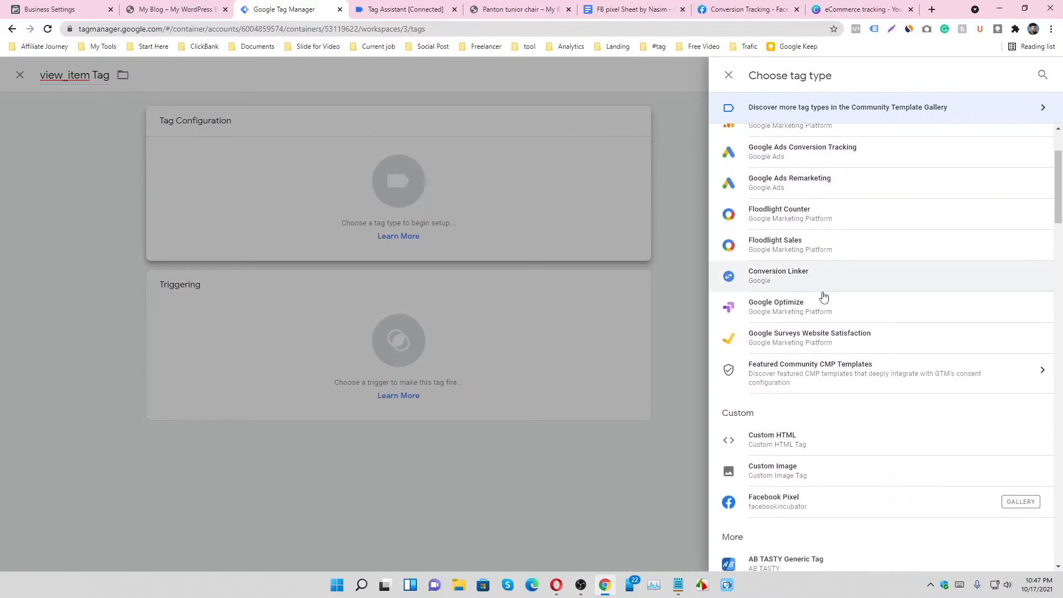
scroll("down", 3)
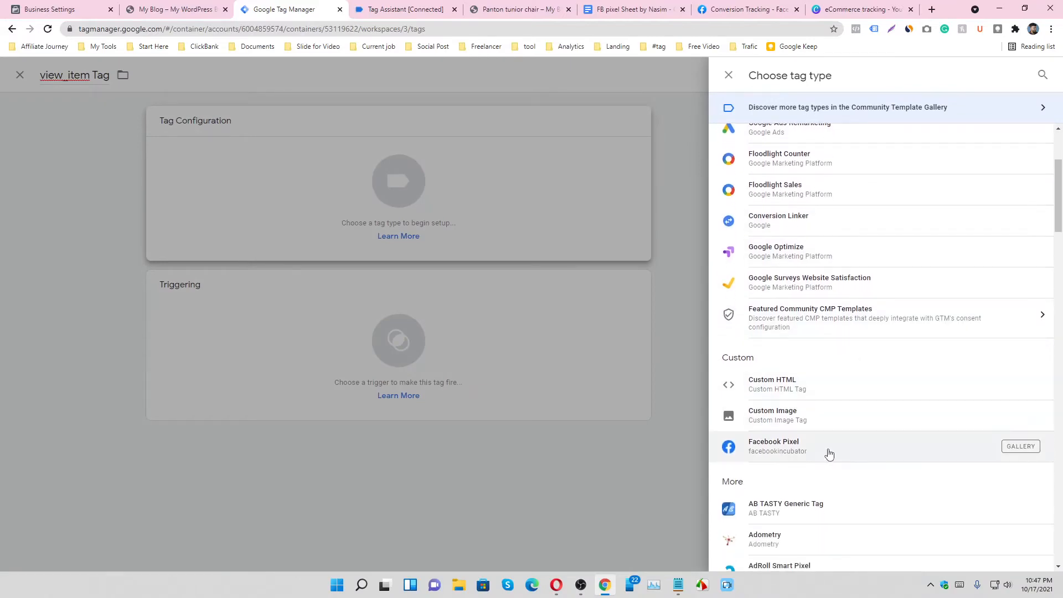
scroll("down", 3)
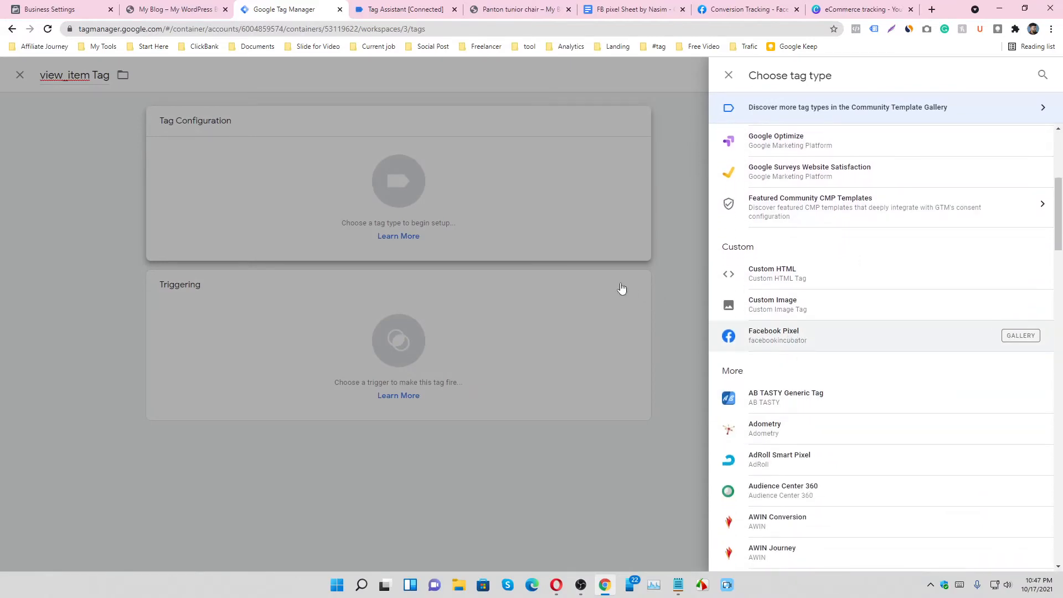
left_click(772, 335)
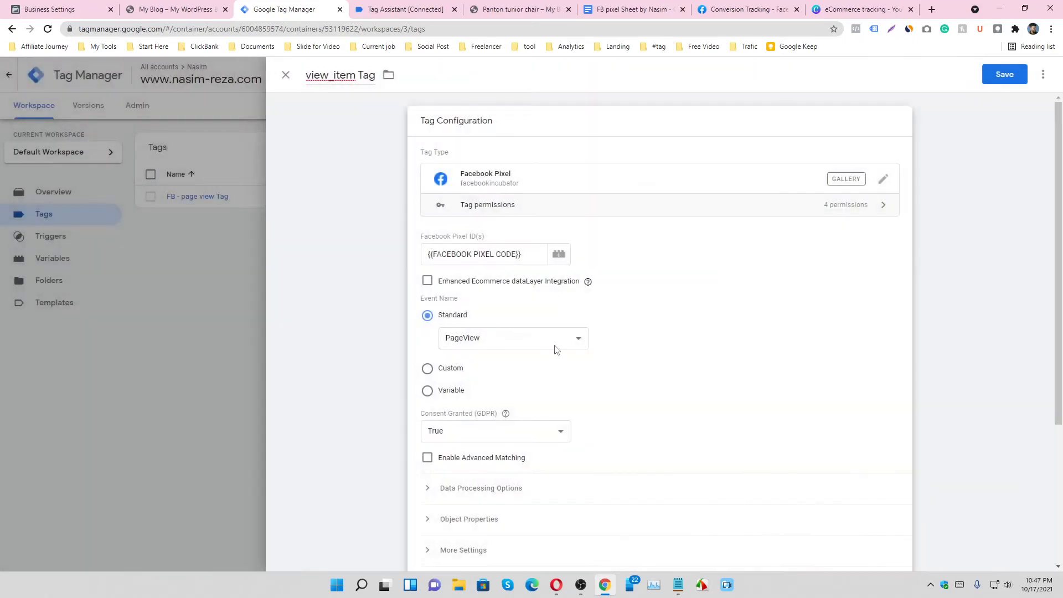
- Set the tag's standard Facebook event to ViewContent
left_click(513, 338)
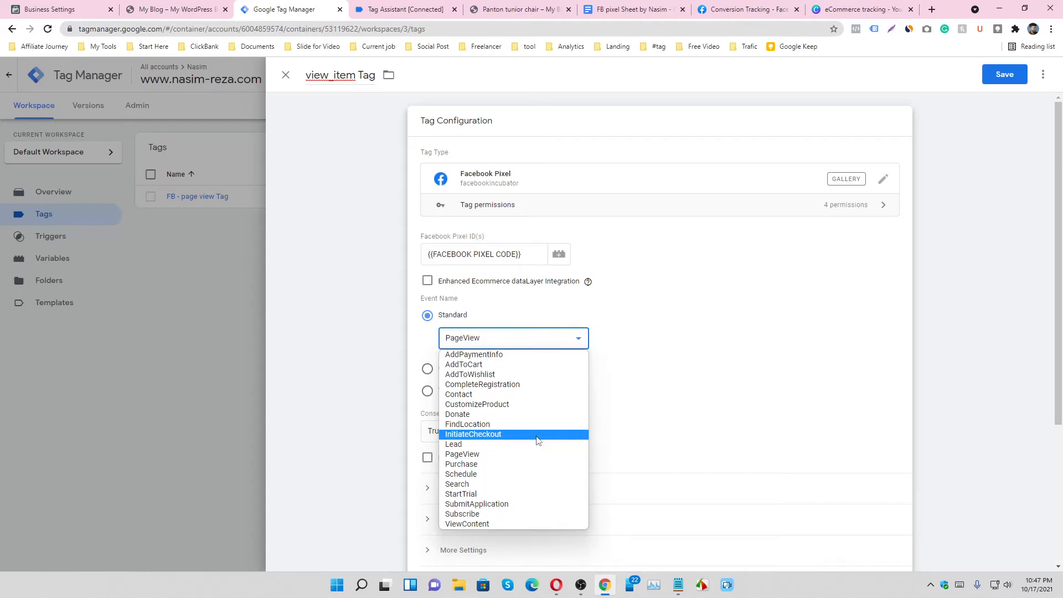
mouse_move(525, 394)
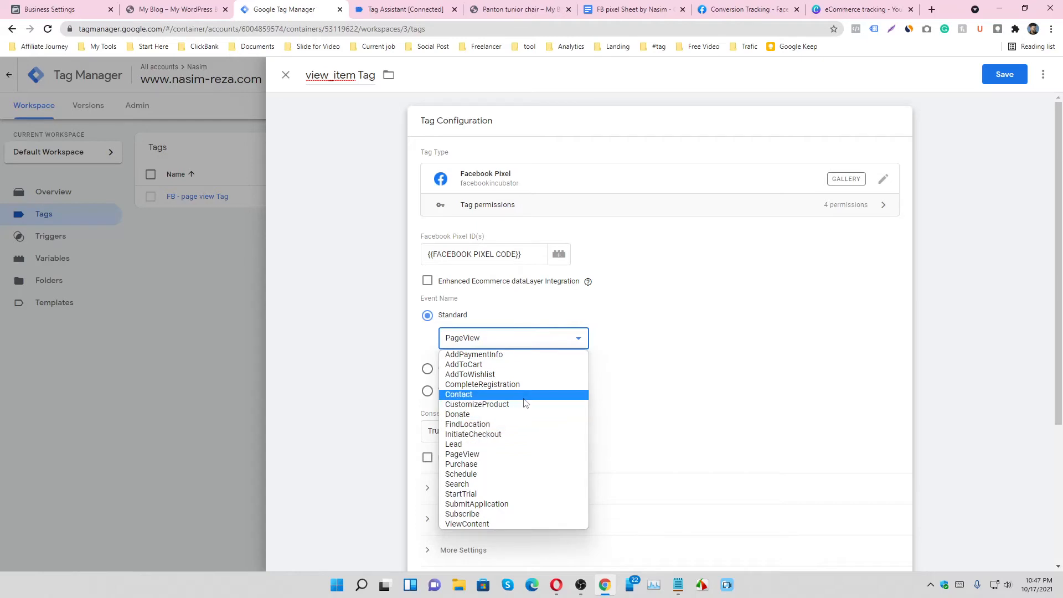
left_click(466, 524)
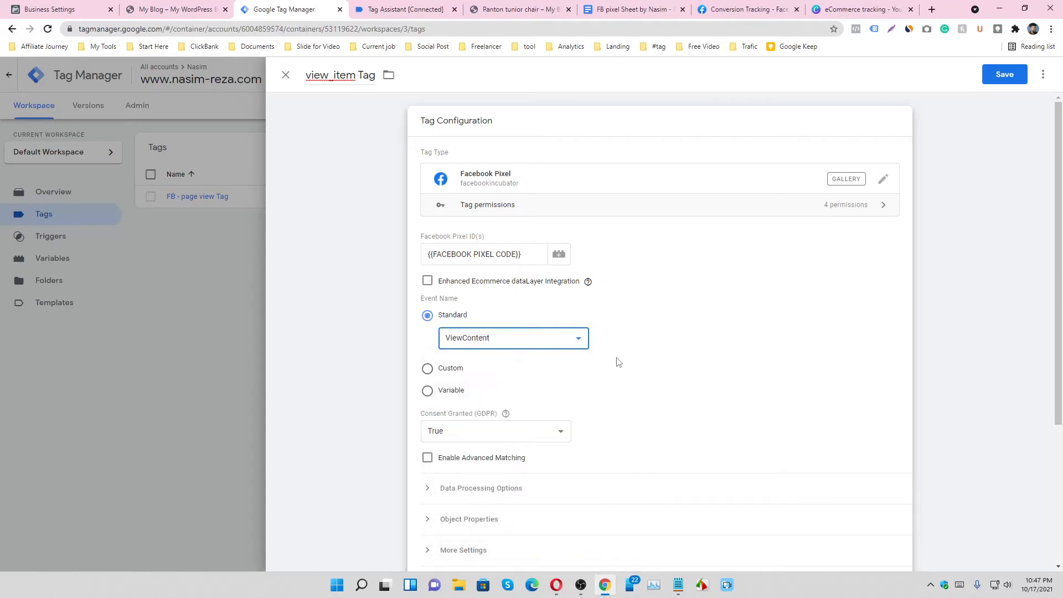
scroll("down", 3)
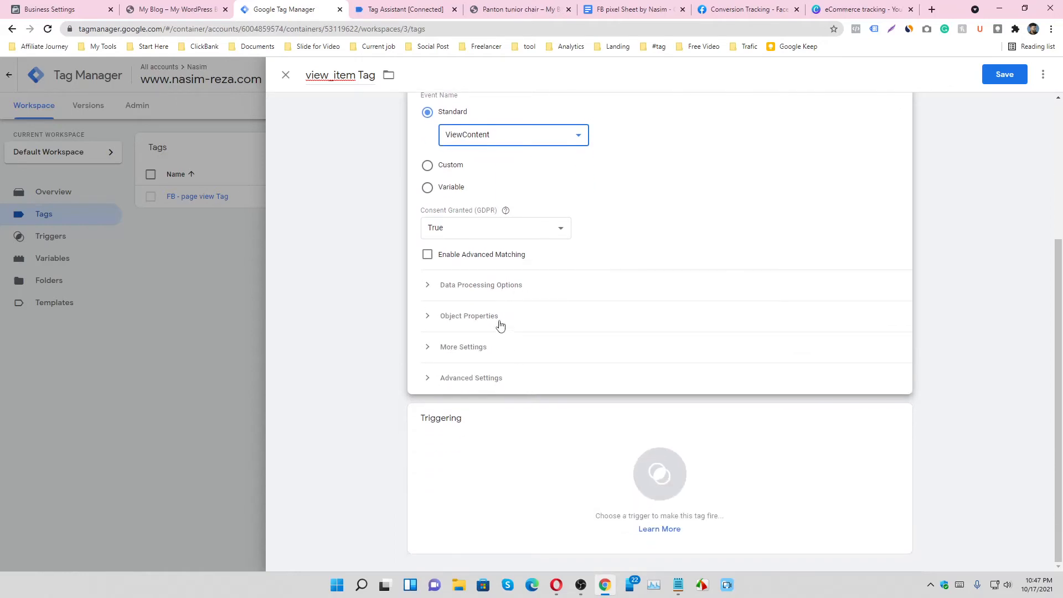
- Expand Object Properties and add four empty name/value property rows
left_click(468, 315)
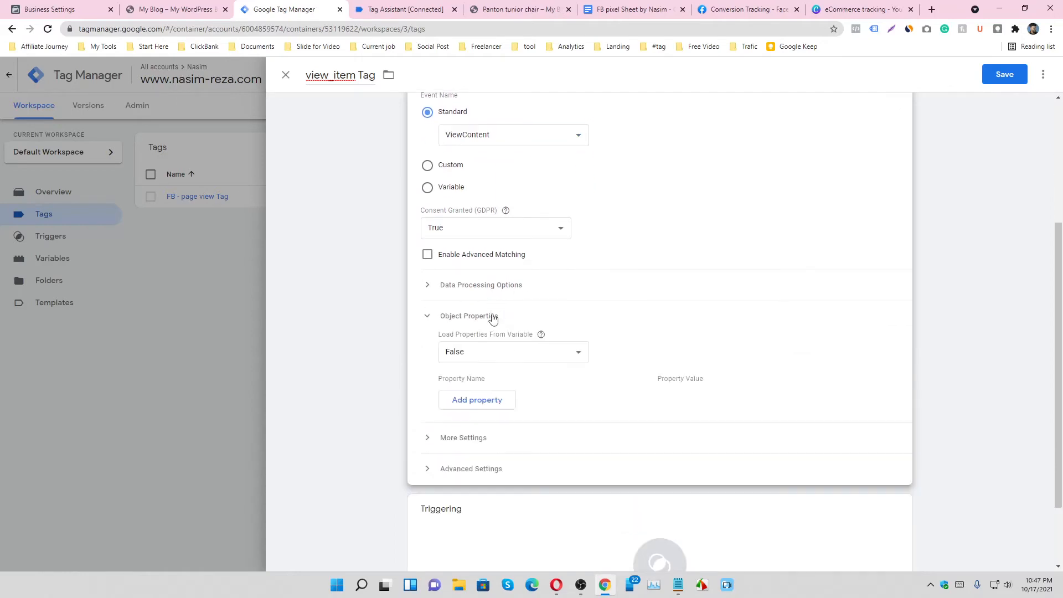
left_click(468, 316)
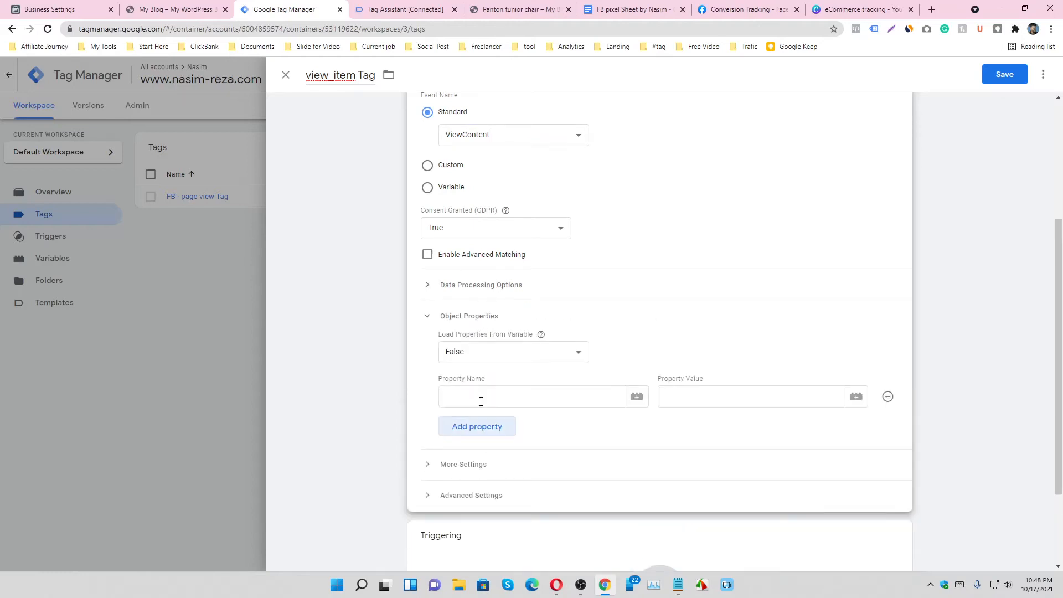
left_click(476, 425)
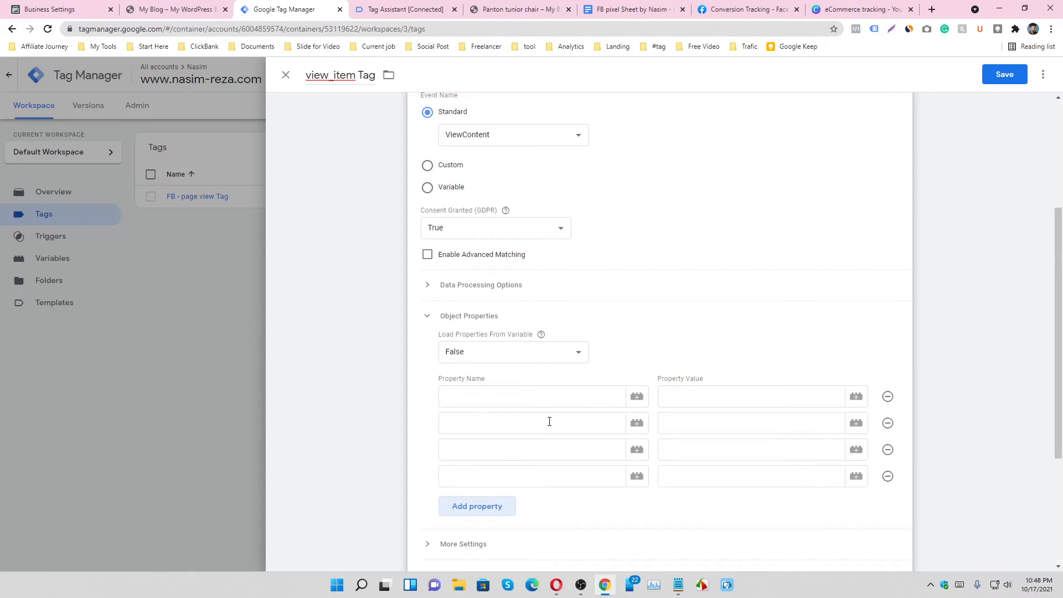
mouse_move(547, 308)
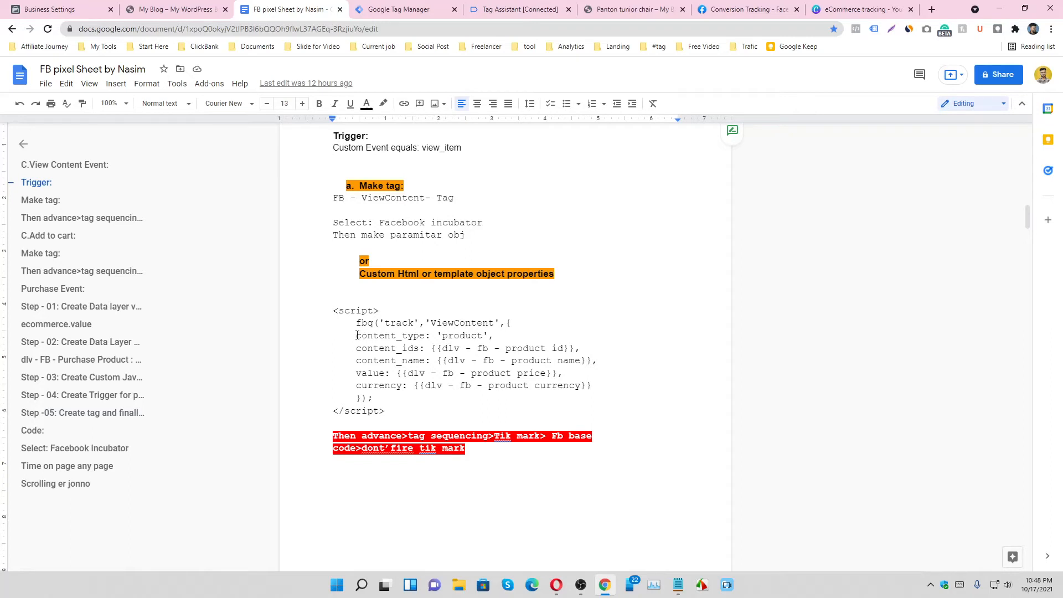
- Fill the content_type property with the value product copied from the notes script
double_click(390, 335)
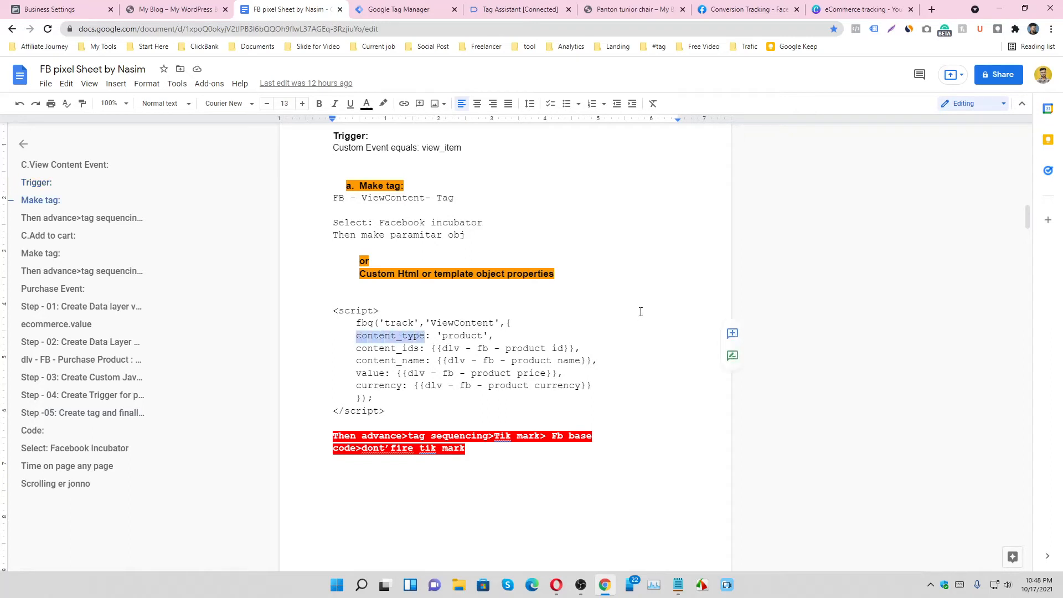
mouse_move(518, 95)
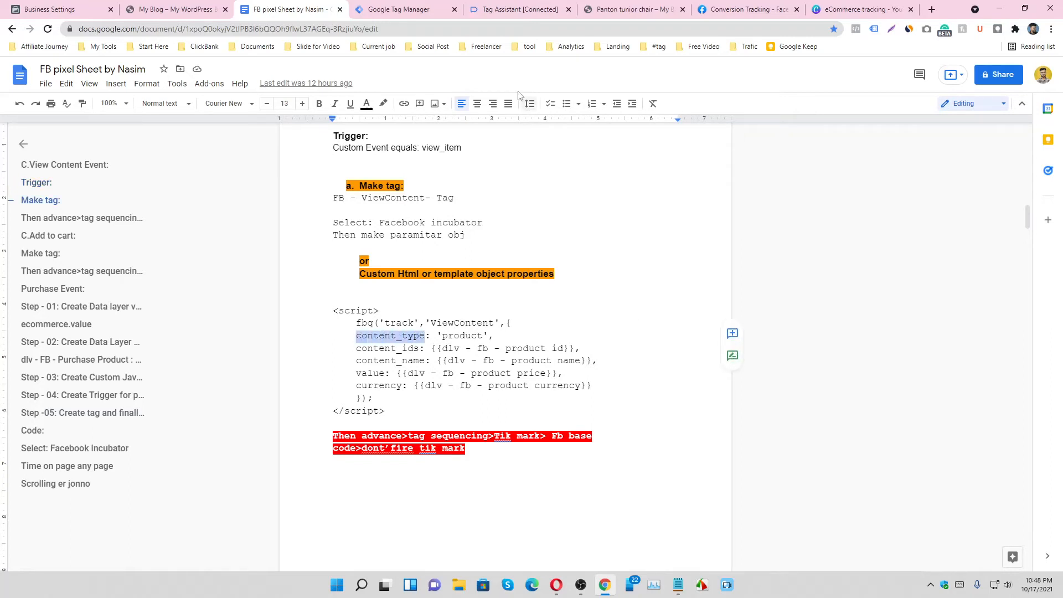
left_click(403, 10)
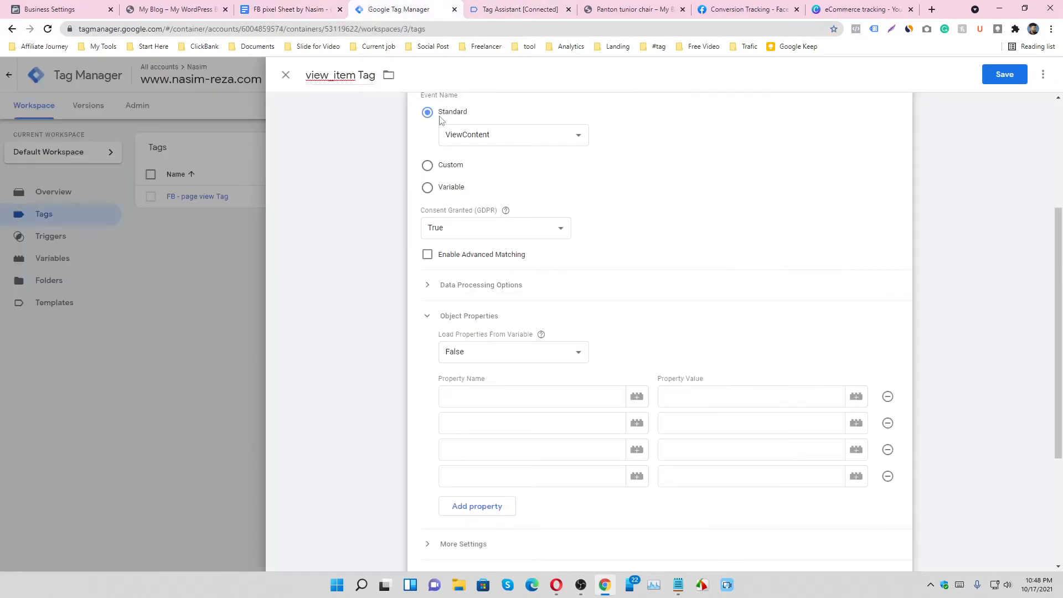
left_click(288, 9)
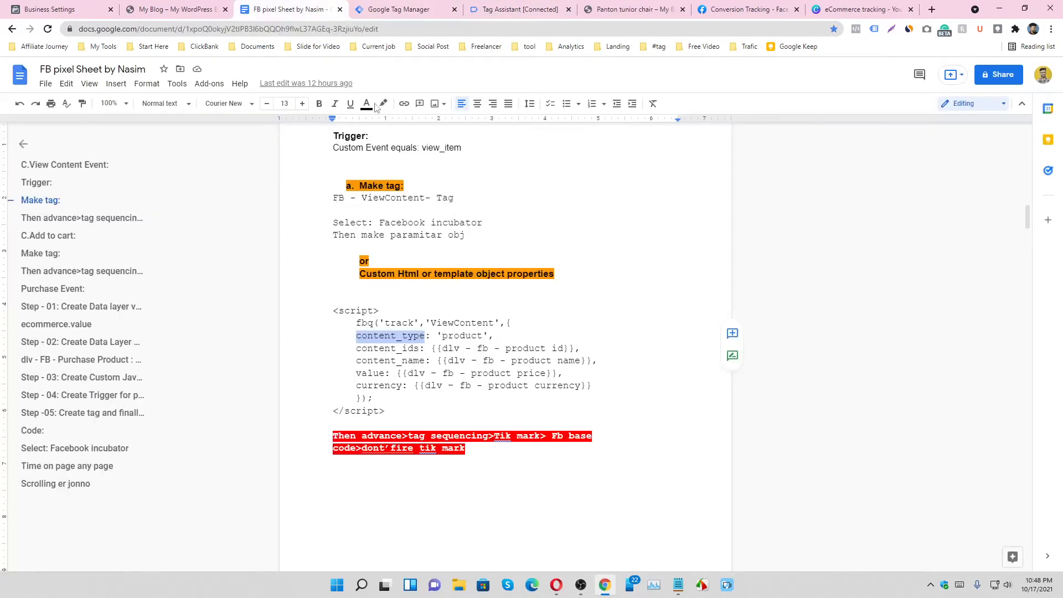
double_click(461, 335)
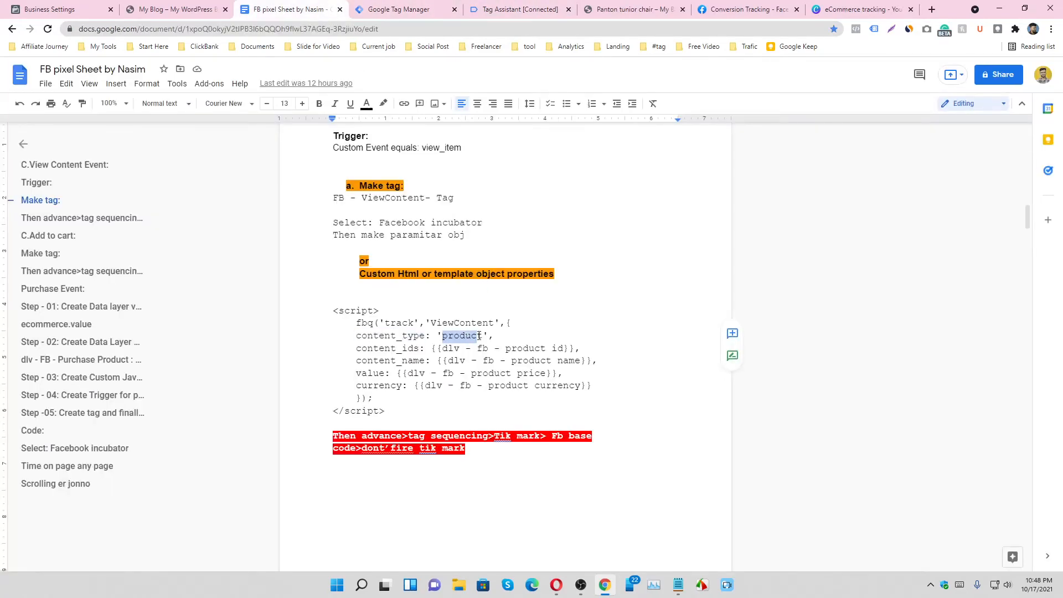
left_click(405, 9)
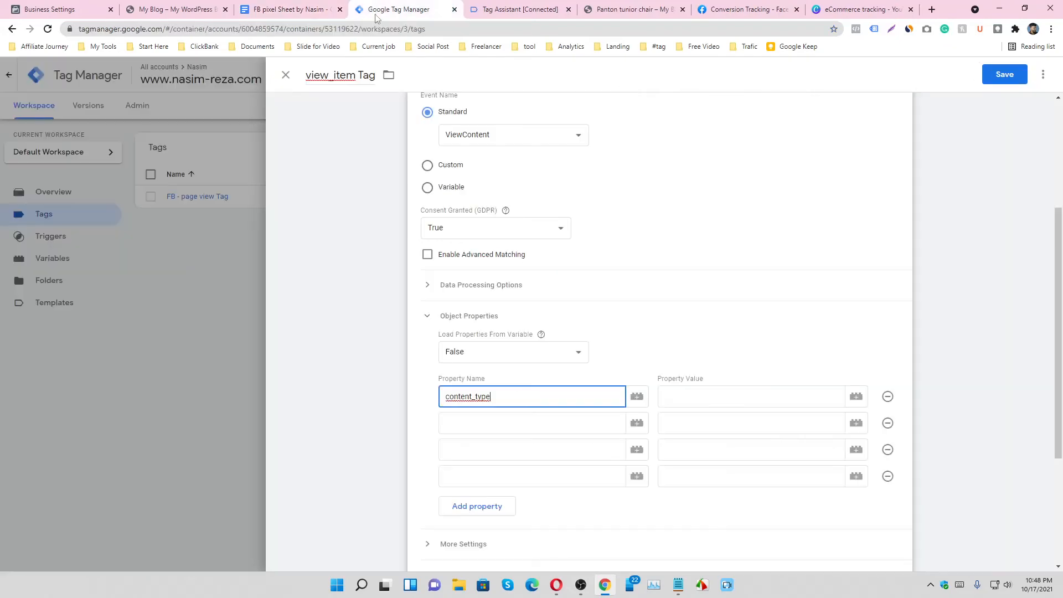
type("product")
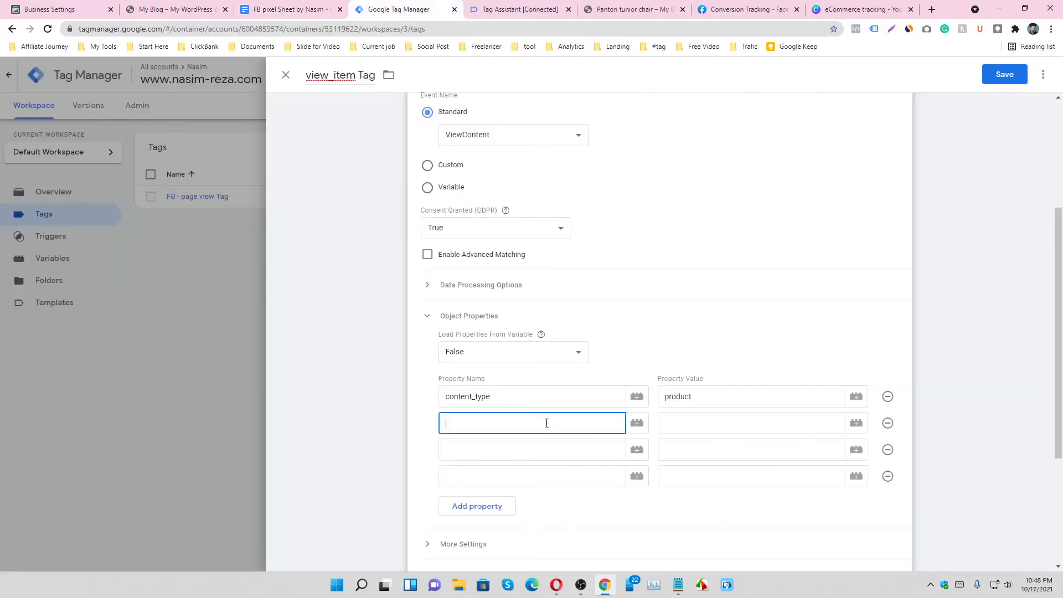
- Set content_ids to the product id variable and content_name to the product name variable
left_click(288, 10)
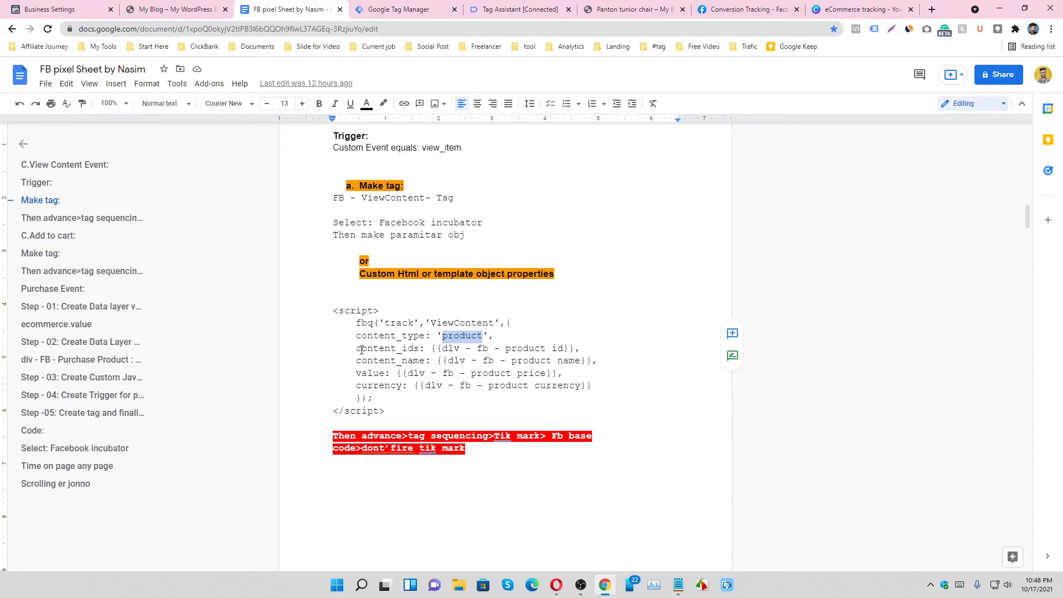
double_click(388, 347)
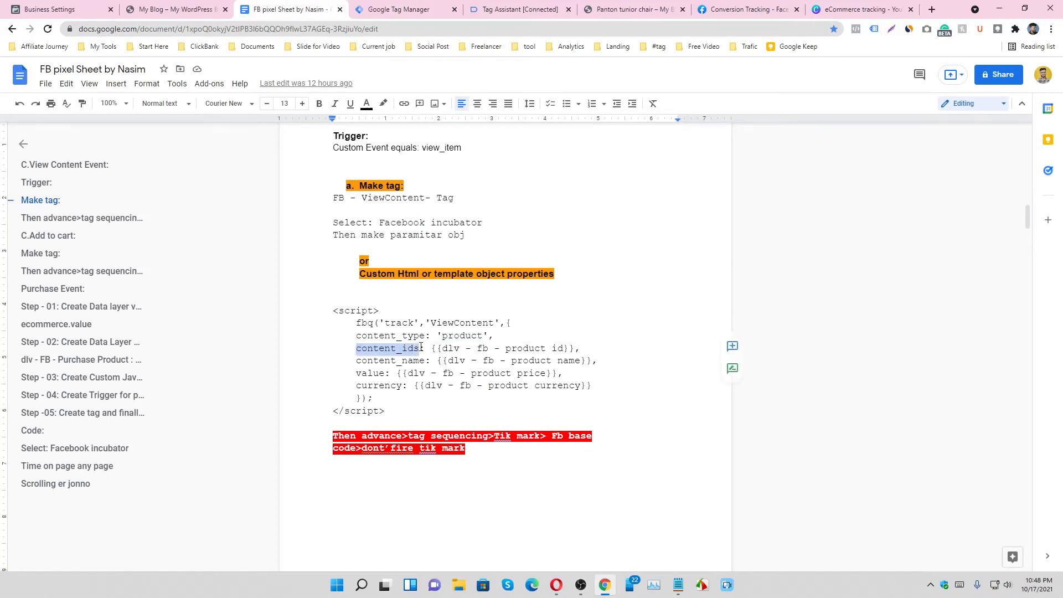
left_click(405, 8)
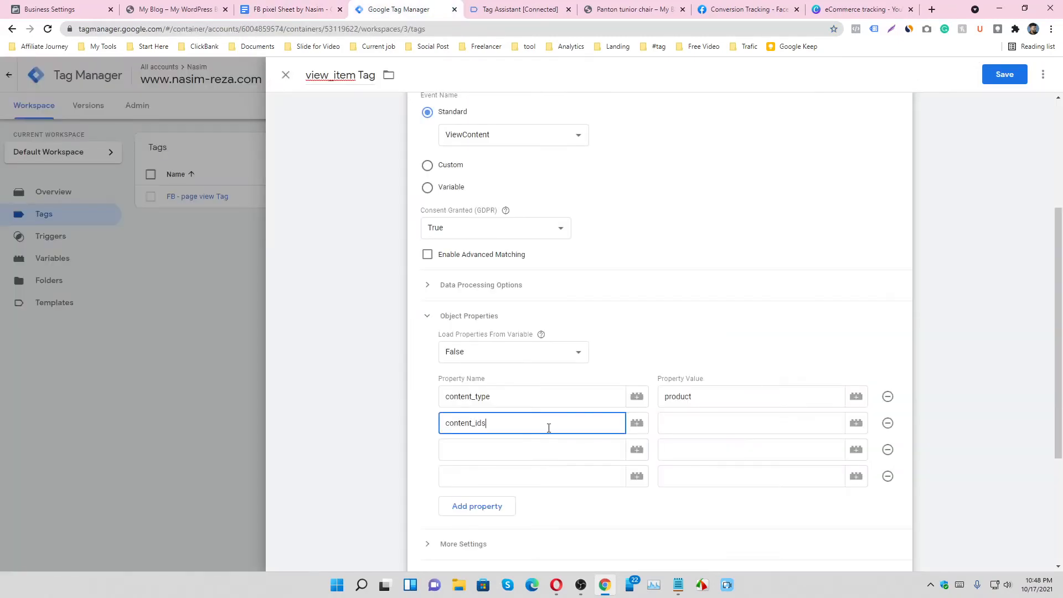
left_click(856, 421)
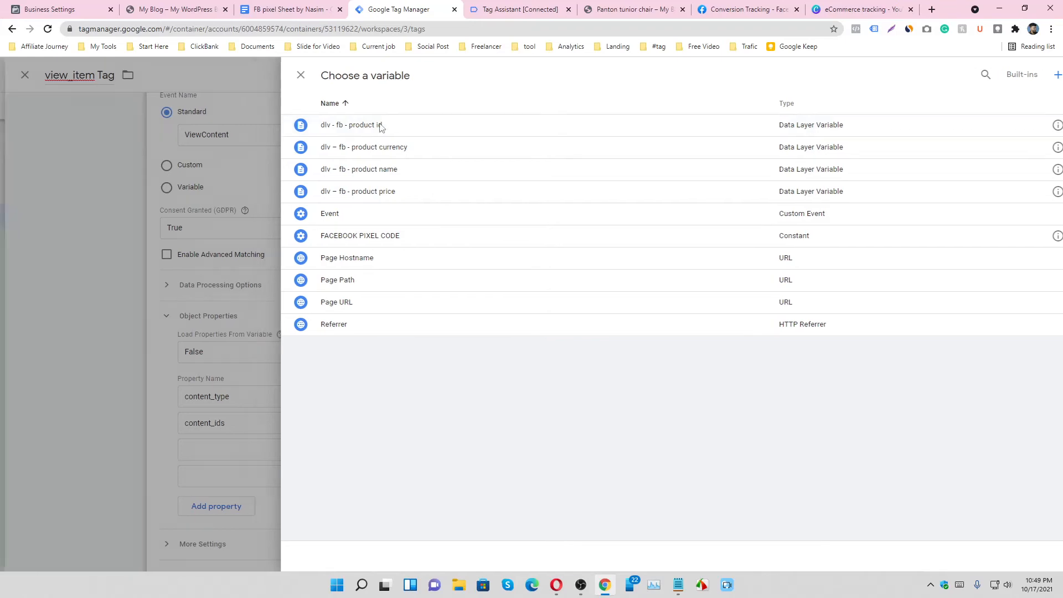
left_click(355, 125)
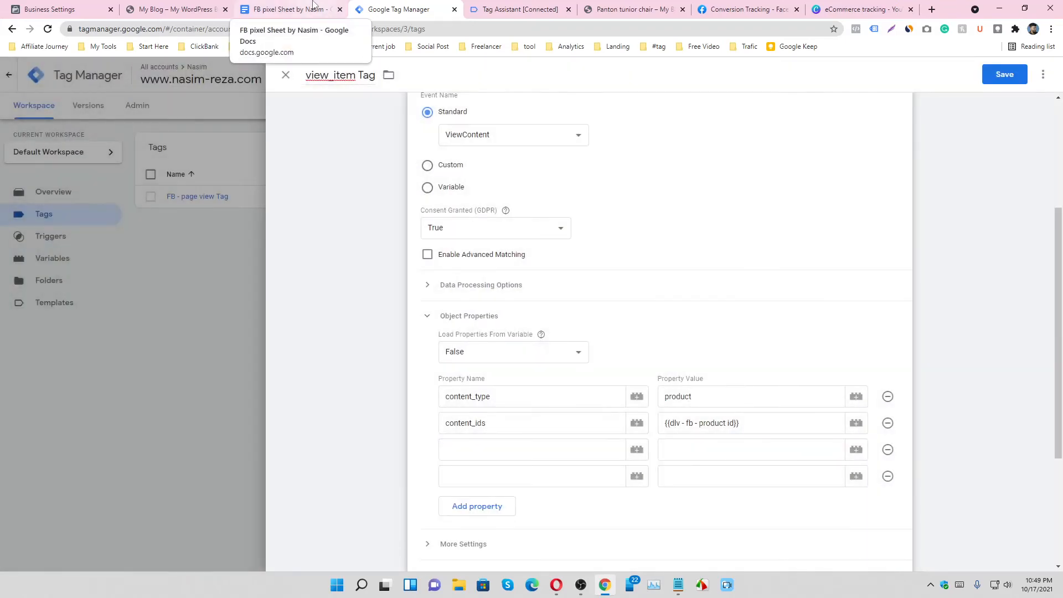
left_click(292, 9)
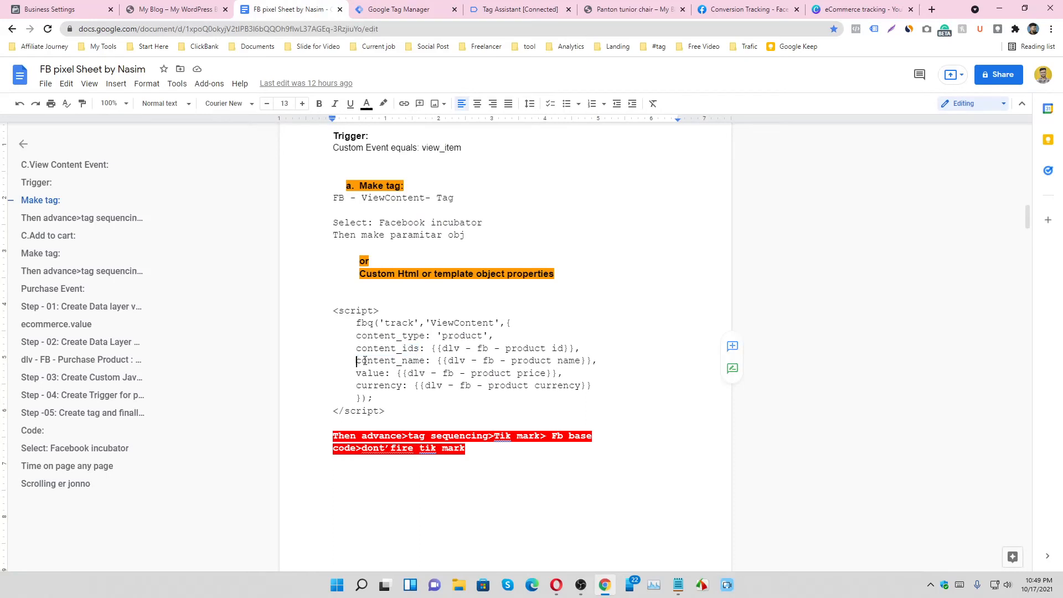
double_click(390, 360)
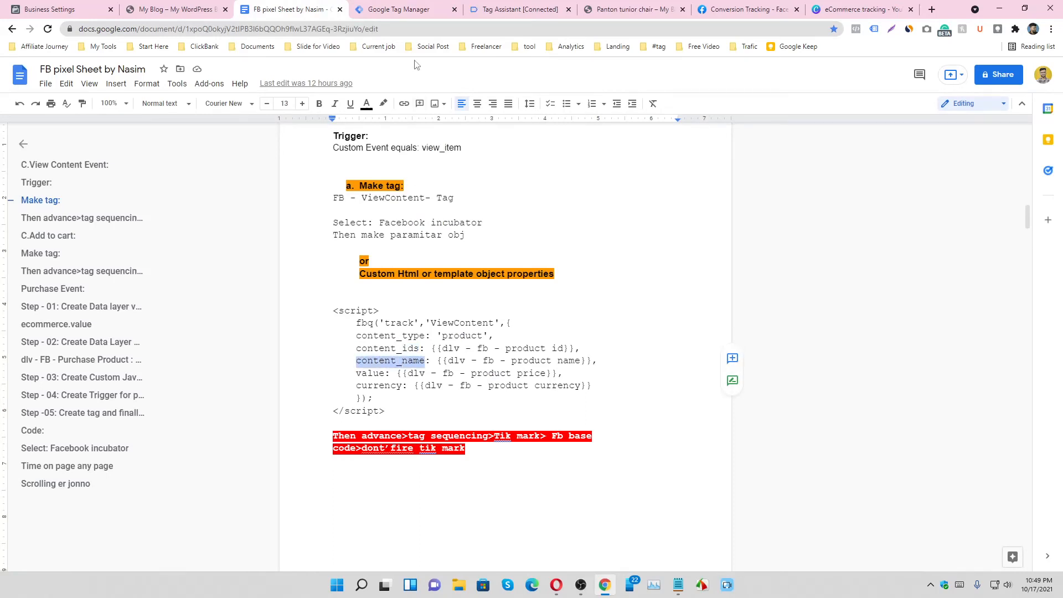
left_click(403, 9)
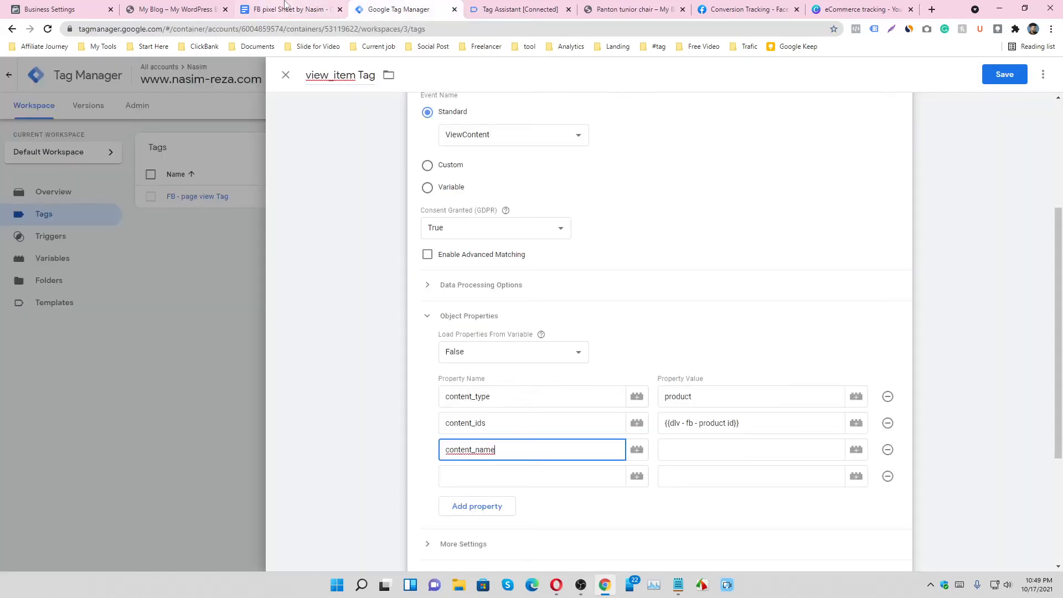
left_click(854, 448)
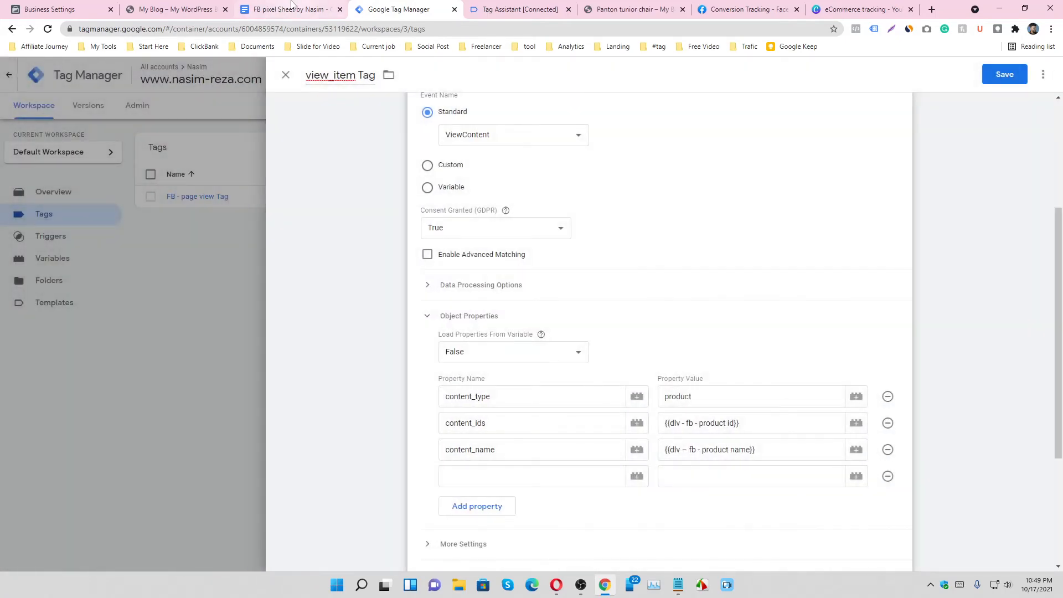
- Set value to {{dlv - fb - product price}} and currency to {{dlv - fb - product currency}}
left_click(290, 9)
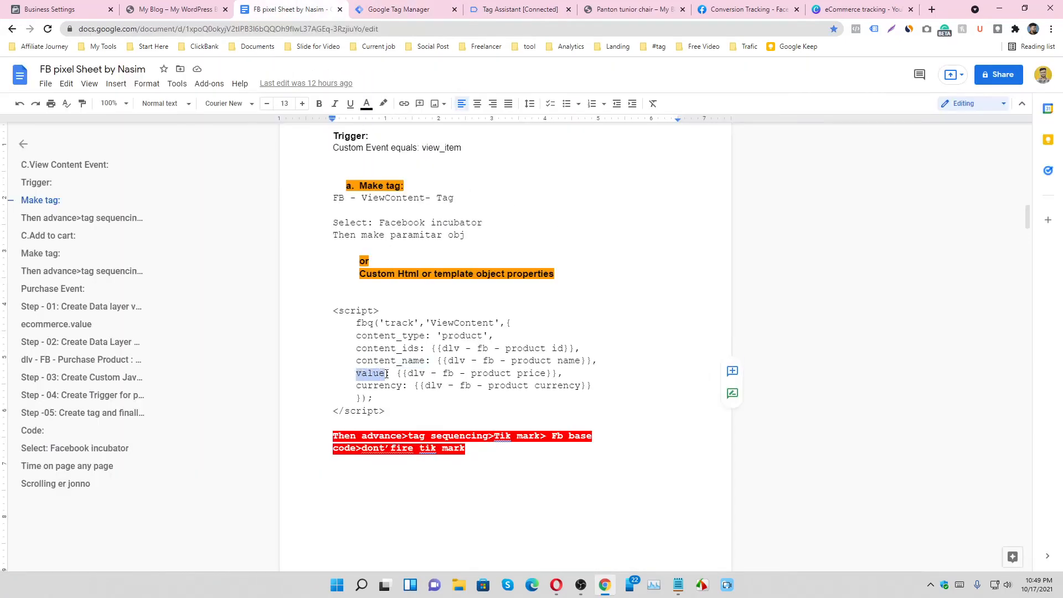
left_click(406, 8)
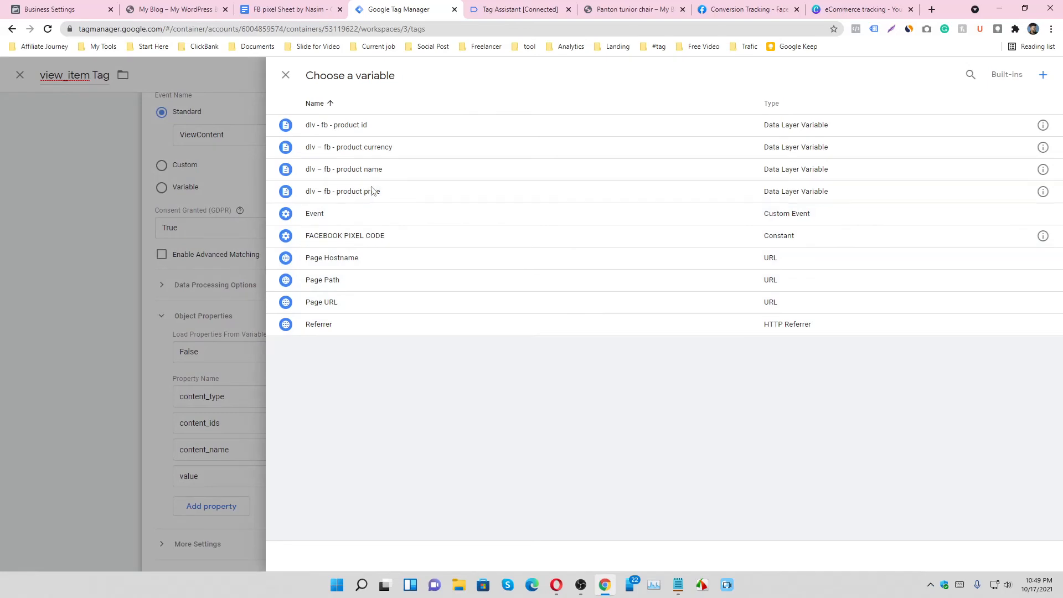
left_click(285, 9)
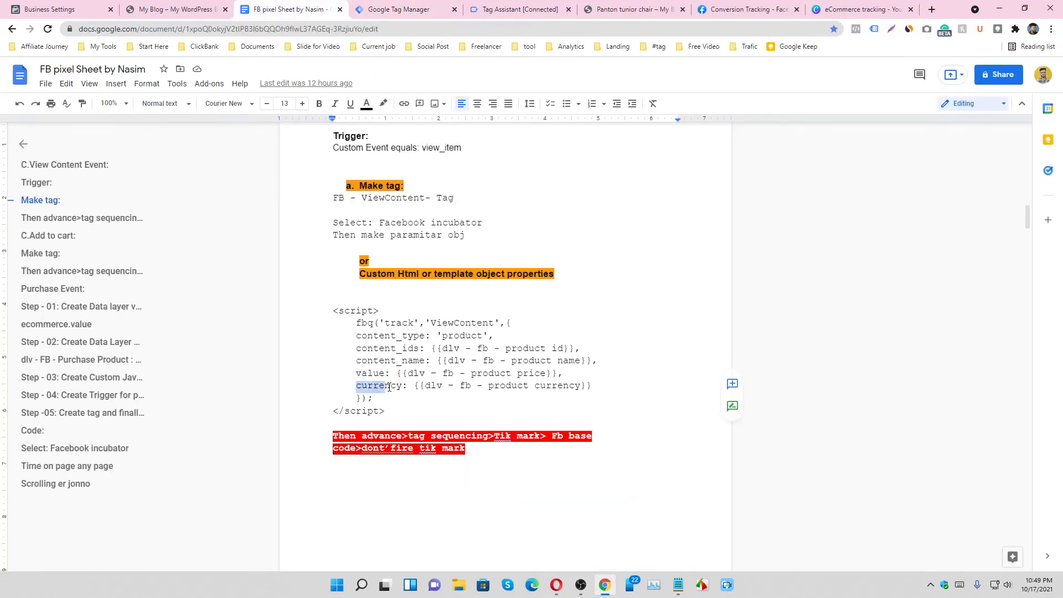
left_click(405, 9)
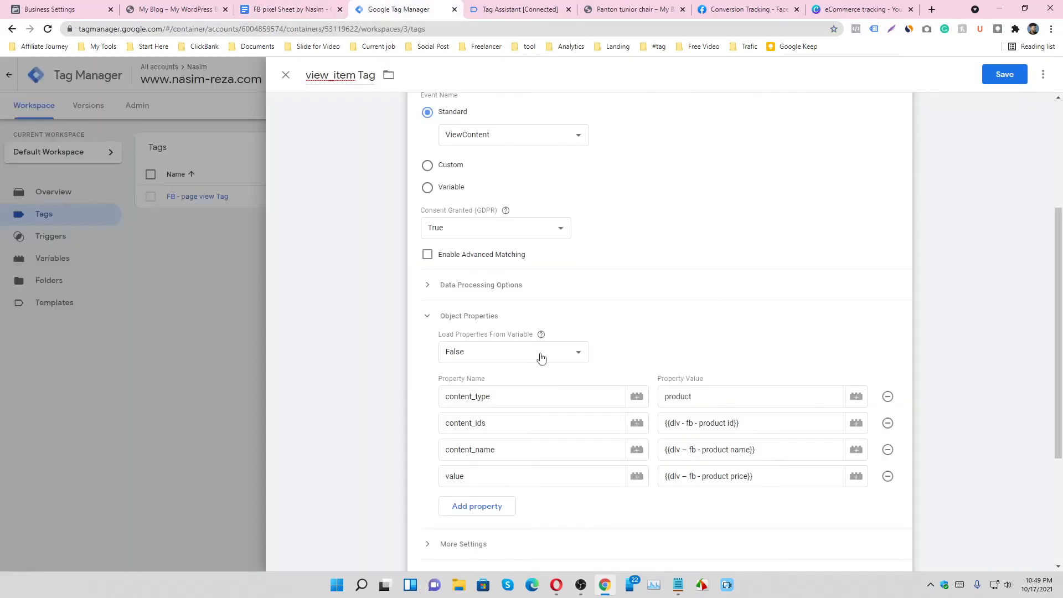
type("currency")
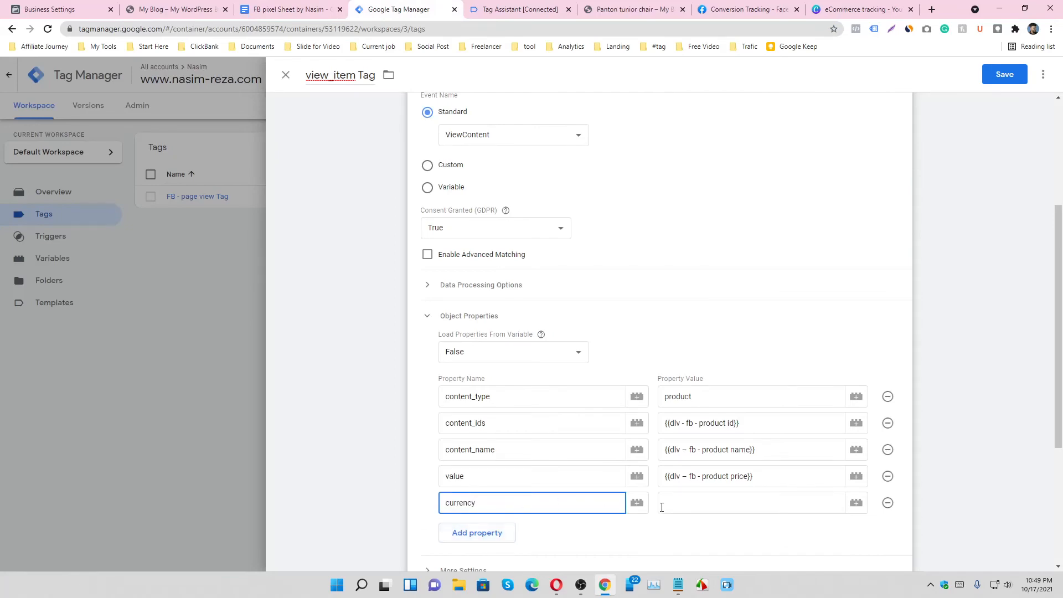
left_click(856, 503)
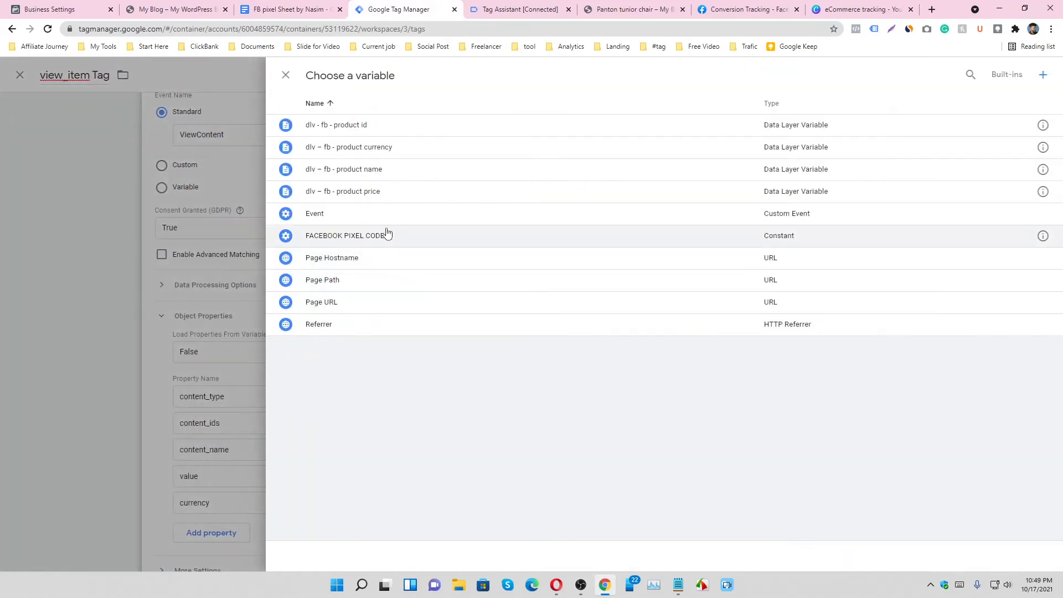
left_click(285, 74)
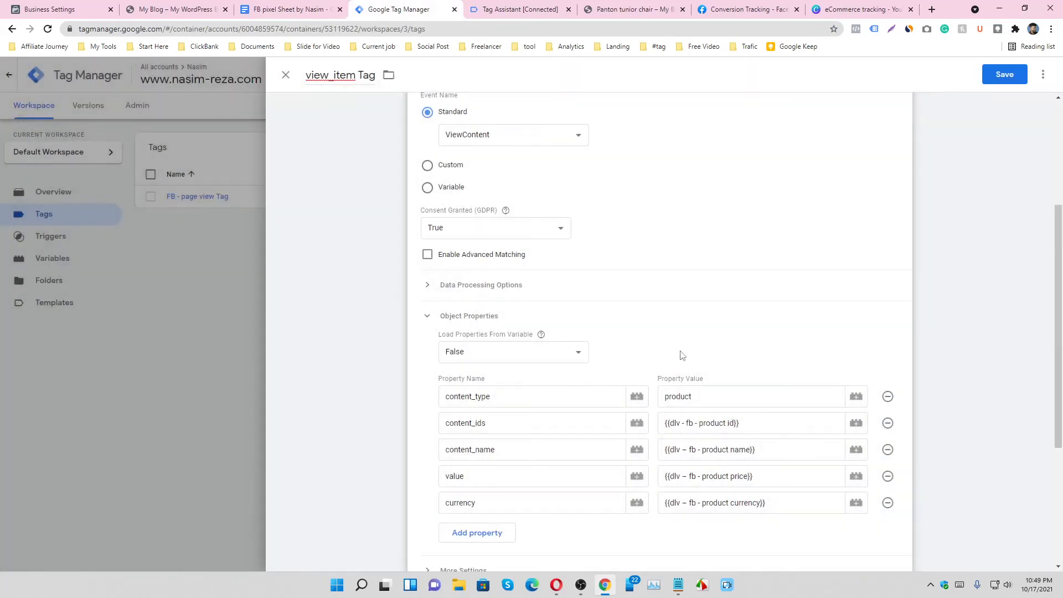
- Attach the FB - ViewContent- Trigger as the tag's firing trigger
scroll("down", 3)
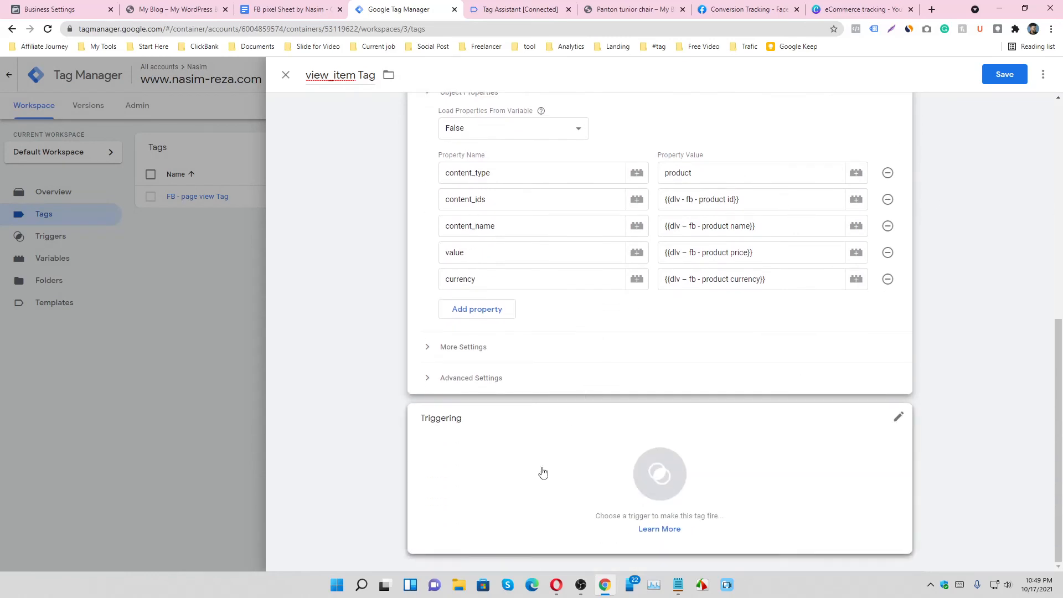
left_click(898, 416)
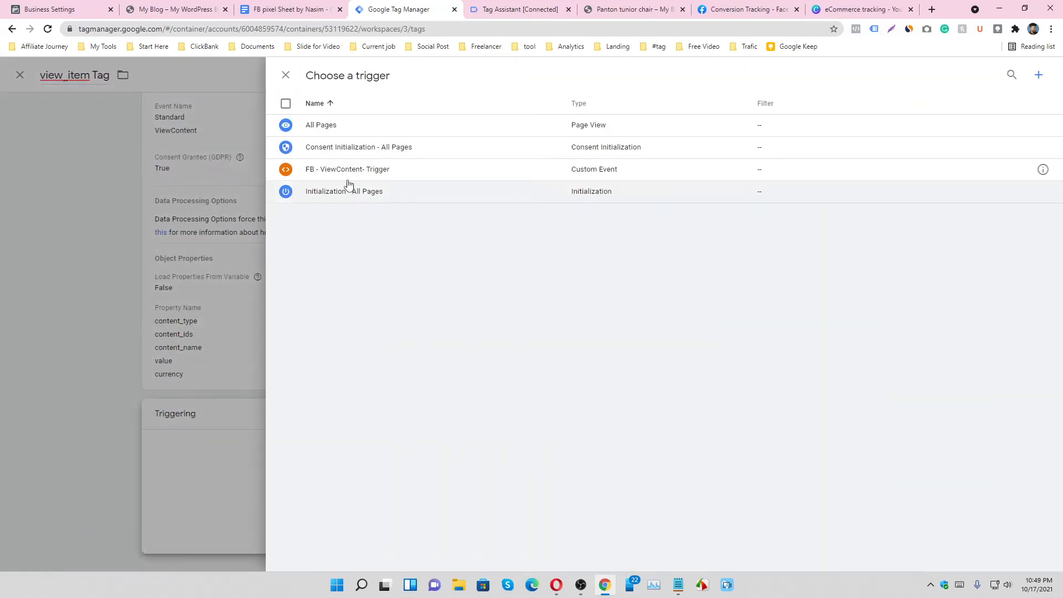
left_click(347, 169)
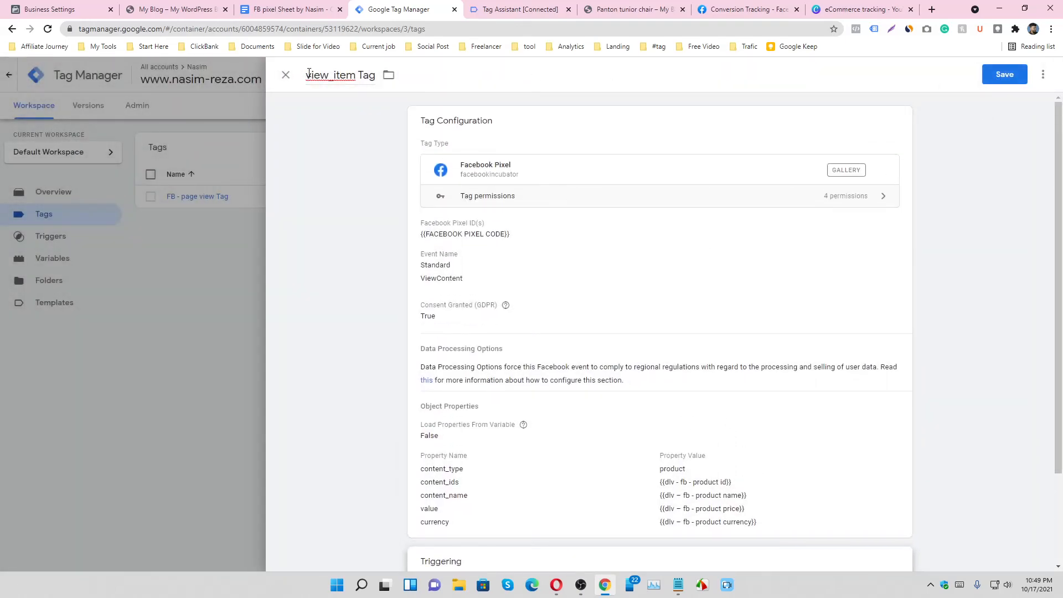
- Save the view_item Tag and publish the container as Version 3 - view_item tag
double_click(329, 74)
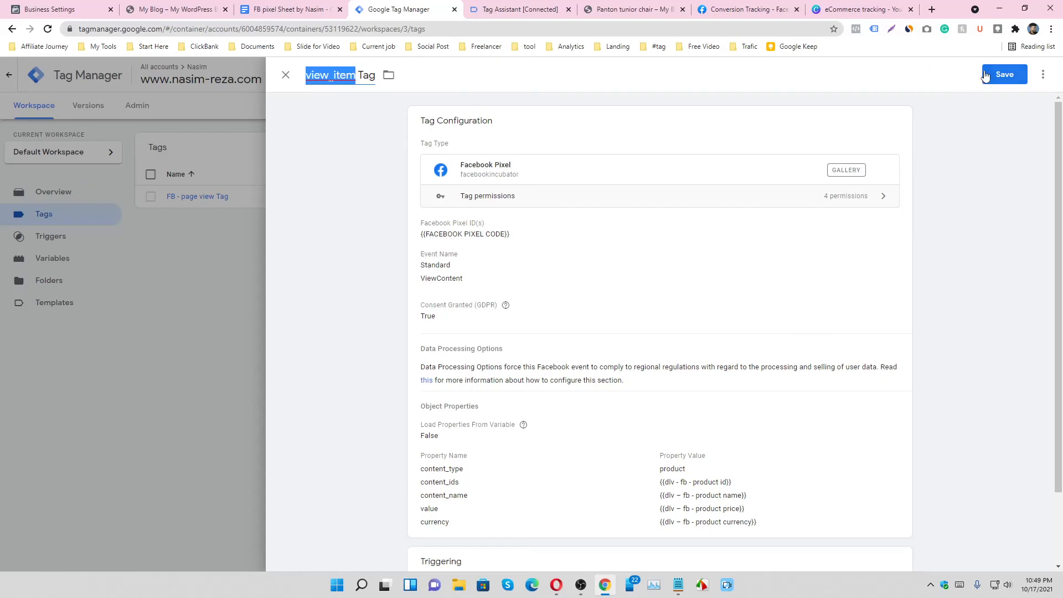
left_click(1003, 74)
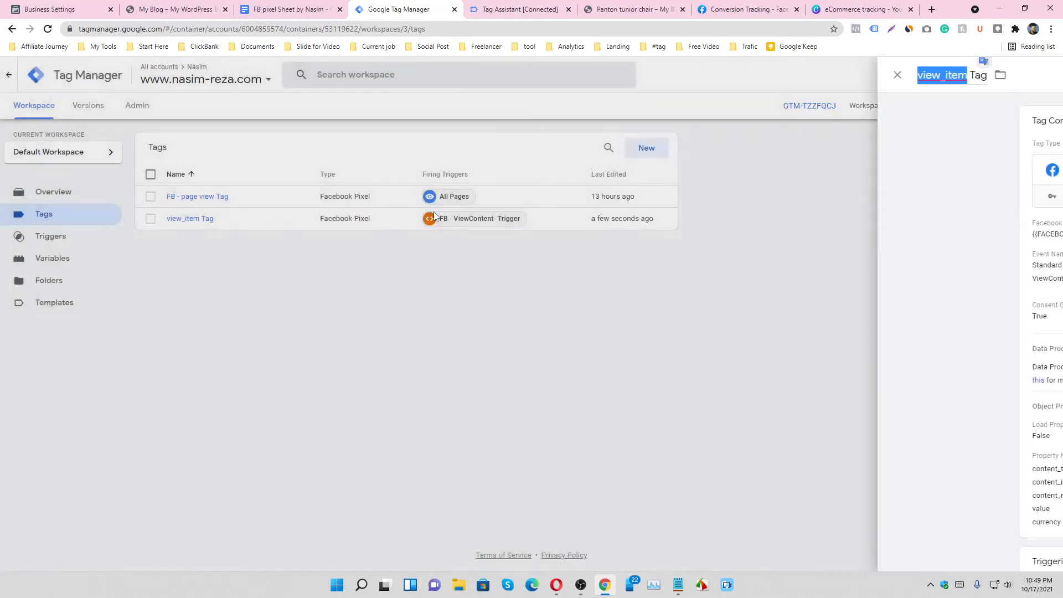
left_click(897, 74)
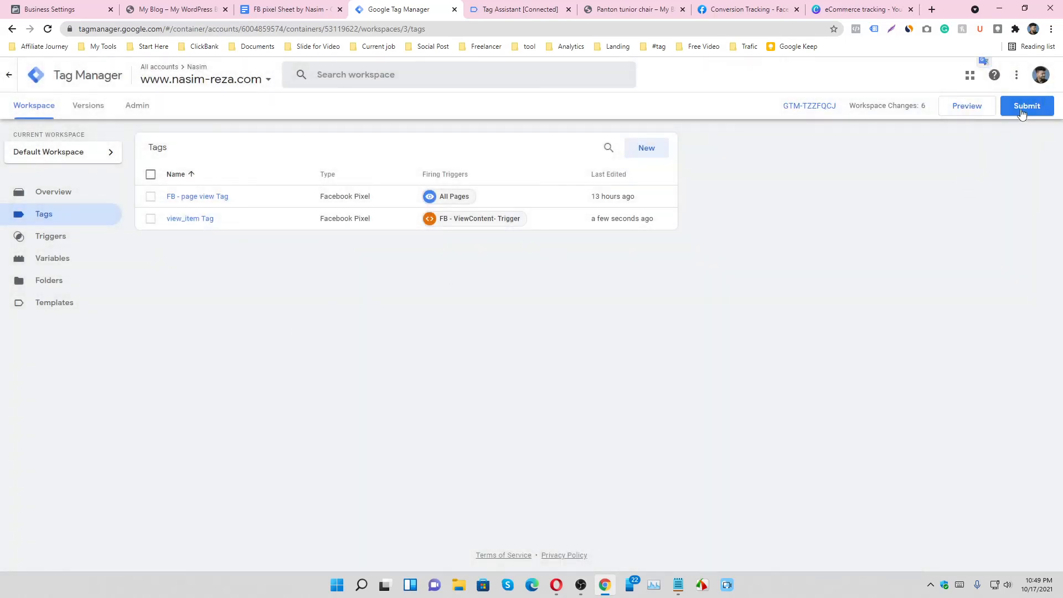
left_click(1026, 108)
type("view_item tag")
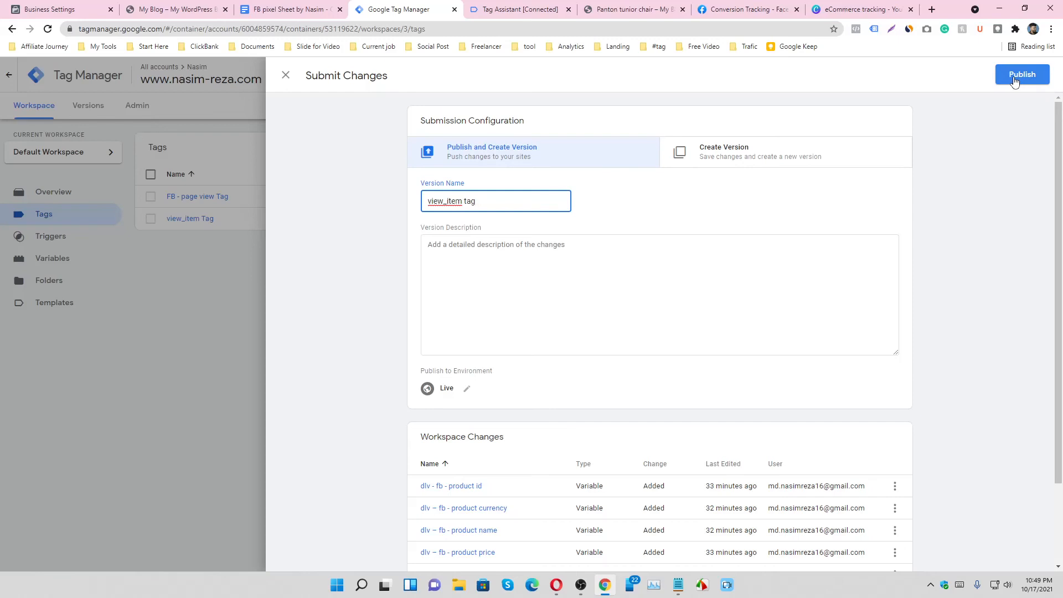
mouse_move(940, 153)
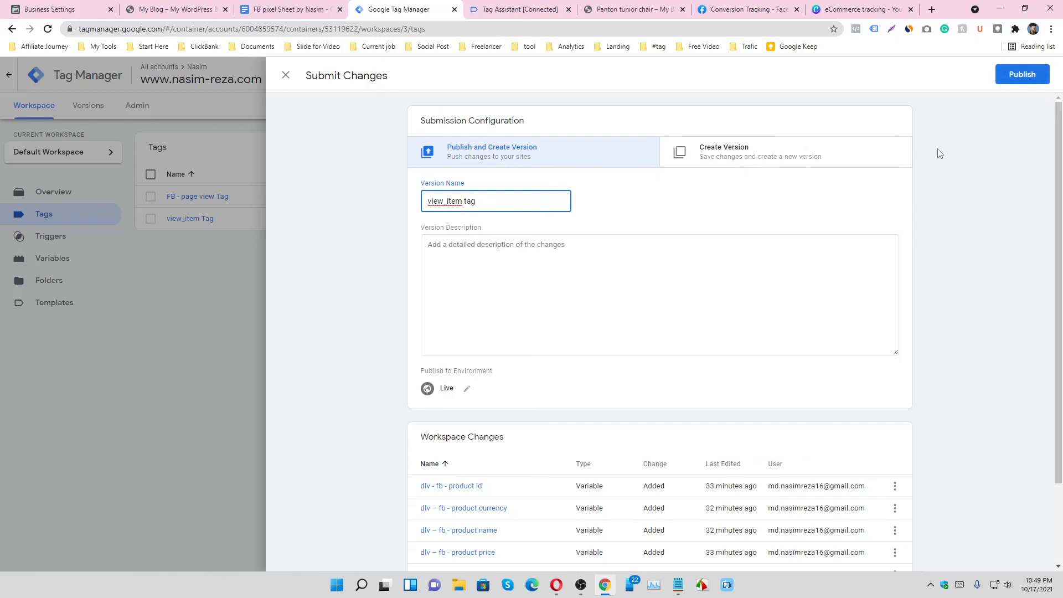
left_click(1022, 74)
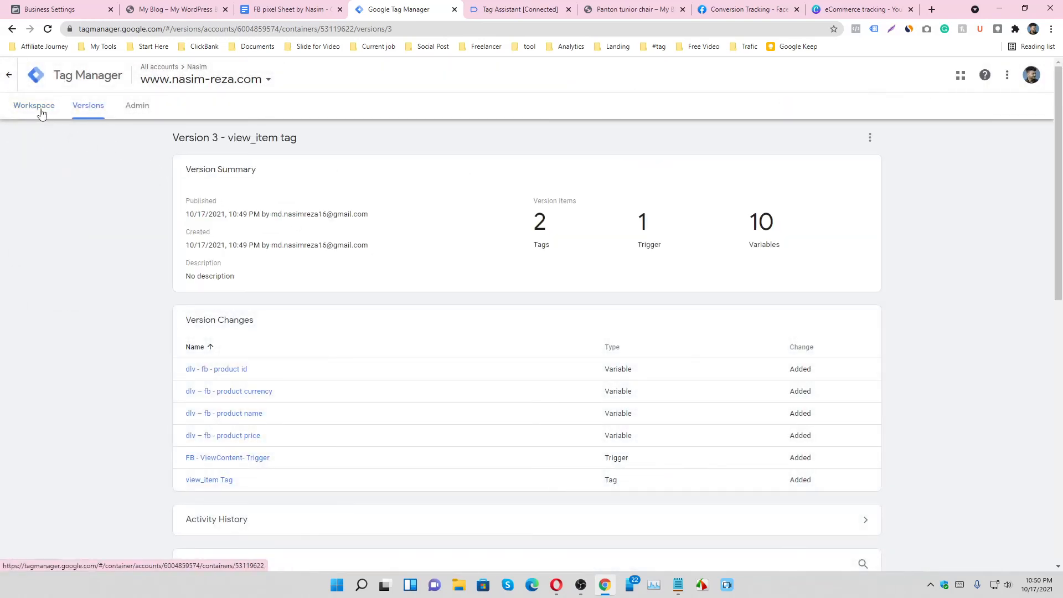
- Return to the workspace overview with Version 3 live, then switch to the store site for testing
left_click(33, 105)
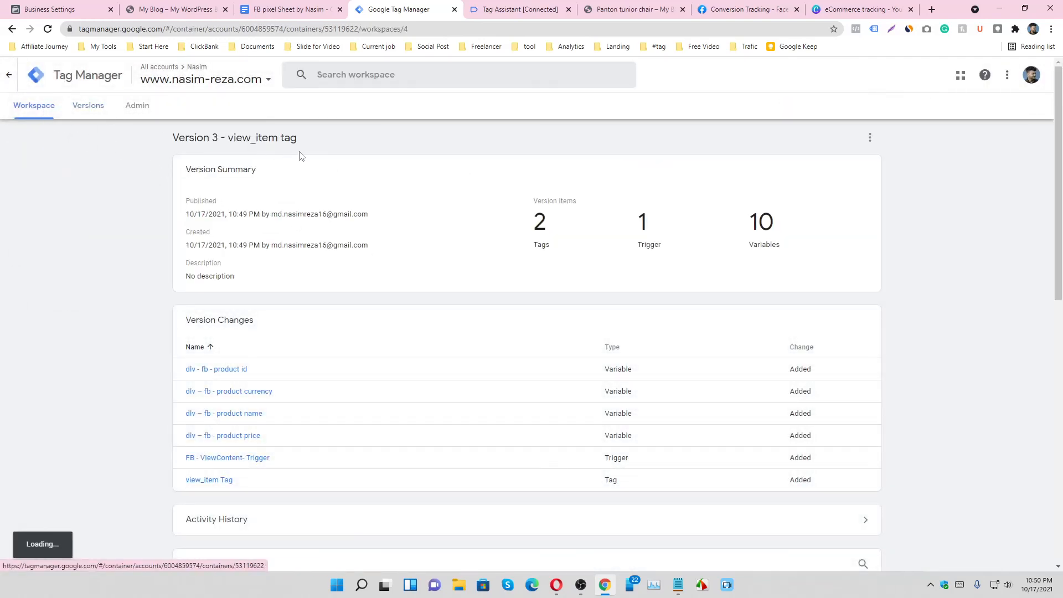
left_click(34, 105)
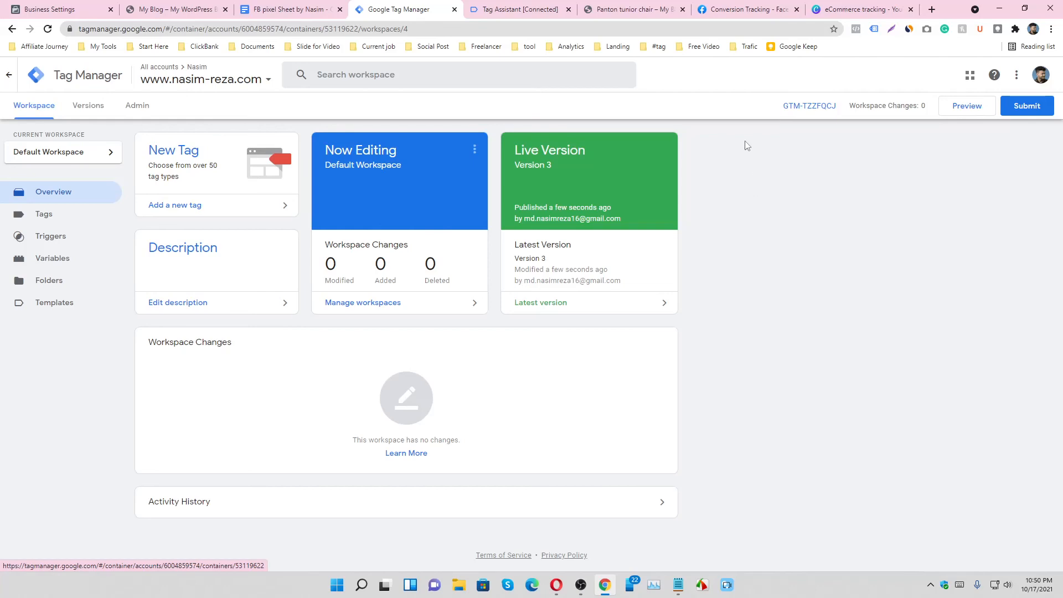
left_click(630, 9)
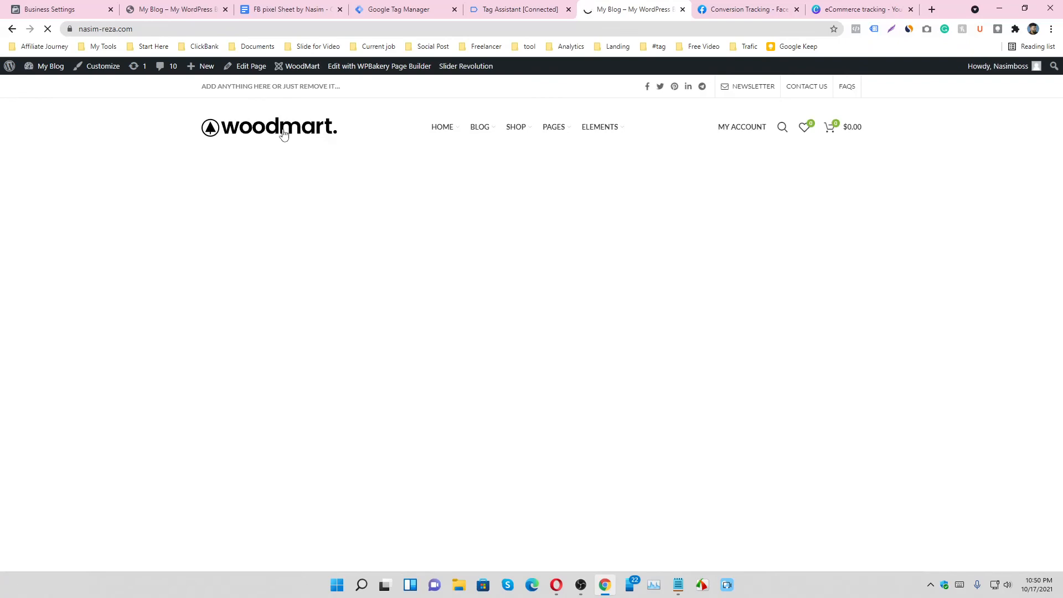
- Open Smart watches wood edition and confirm in Facebook Pixel Helper that ViewContent sent product id, name, price and currency
scroll("down", 3)
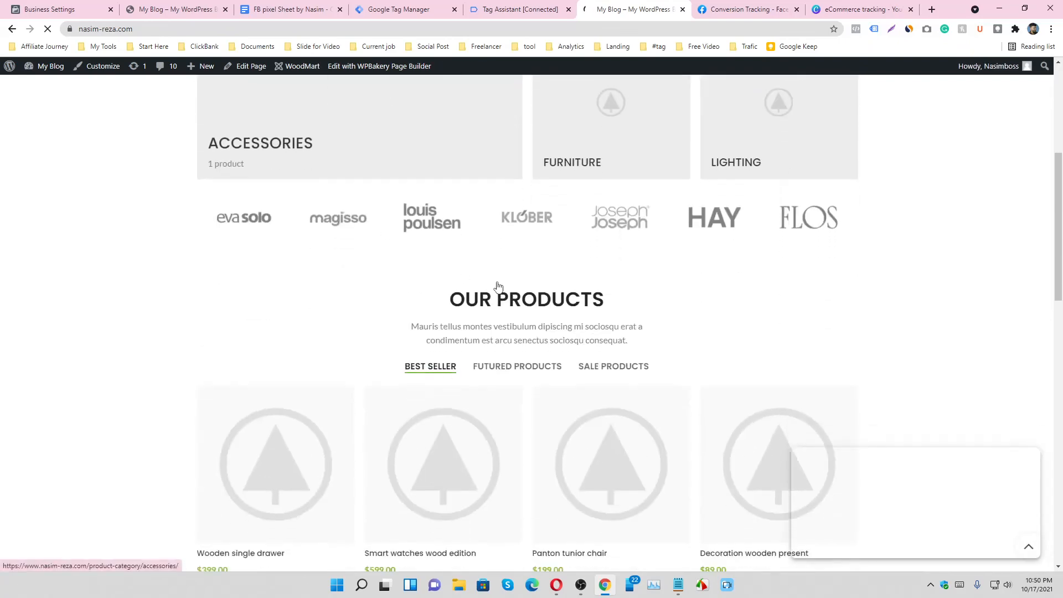
scroll("down", 3)
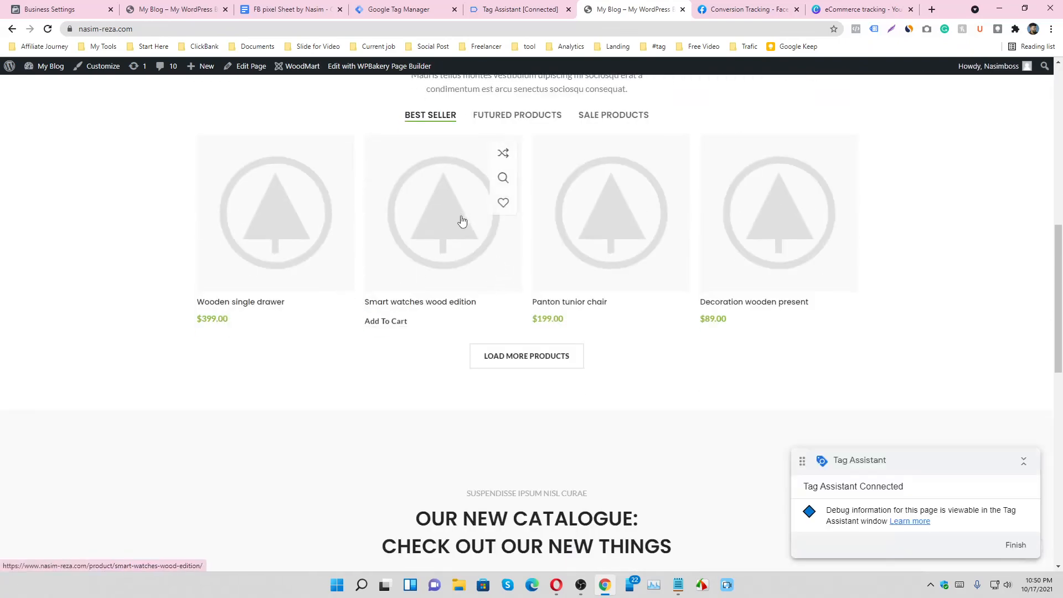
left_click(442, 213)
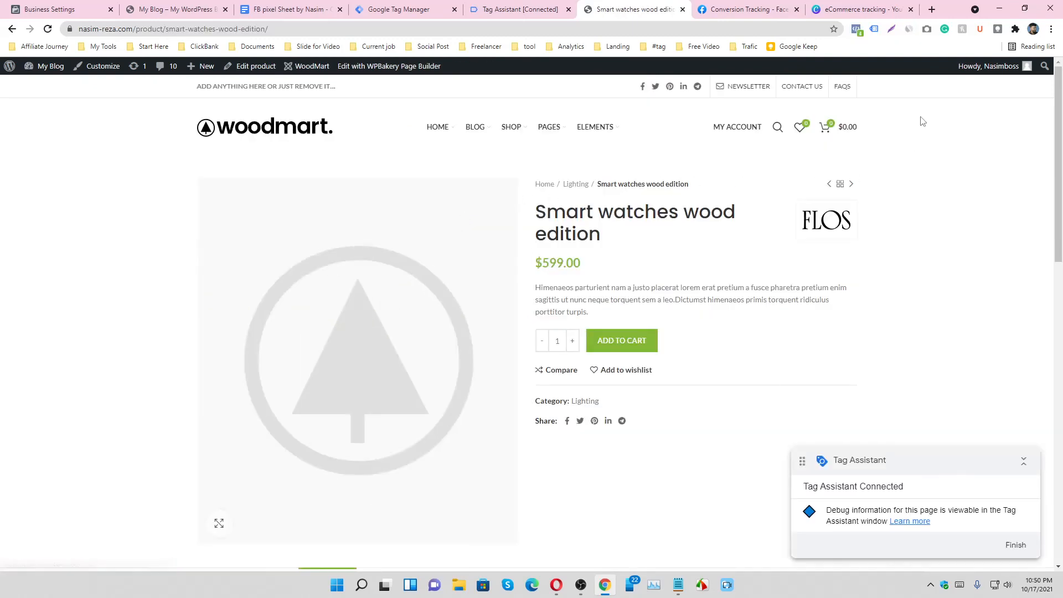
left_click(856, 28)
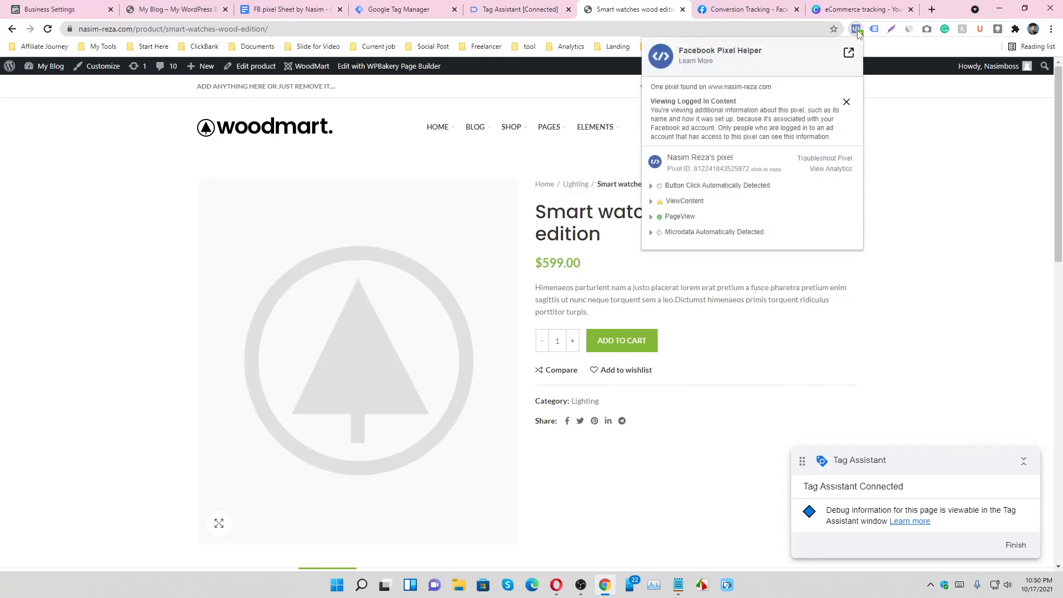
left_click(683, 201)
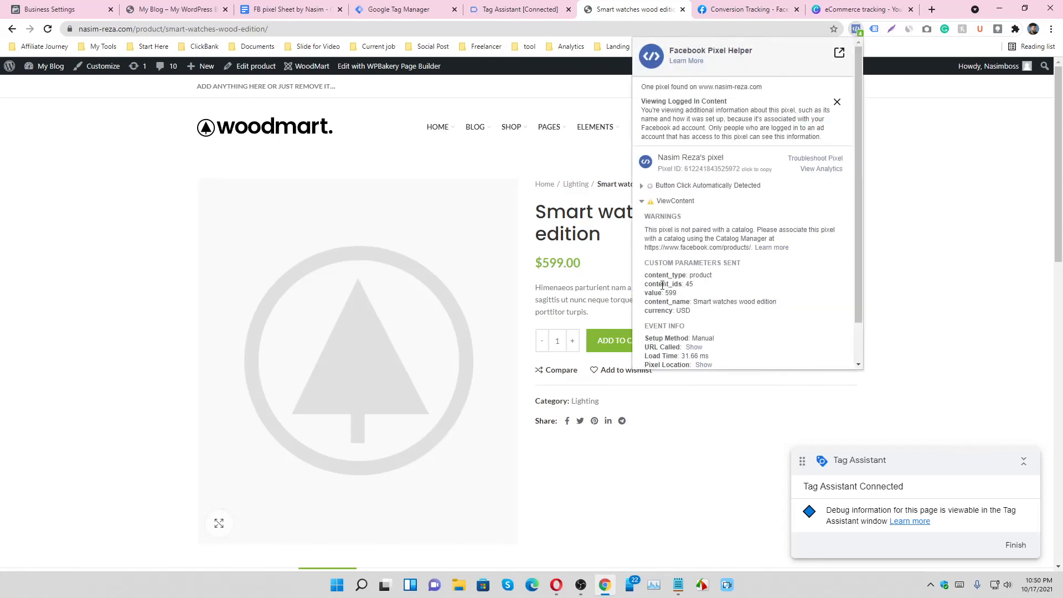
left_click_drag(644, 274, 752, 301)
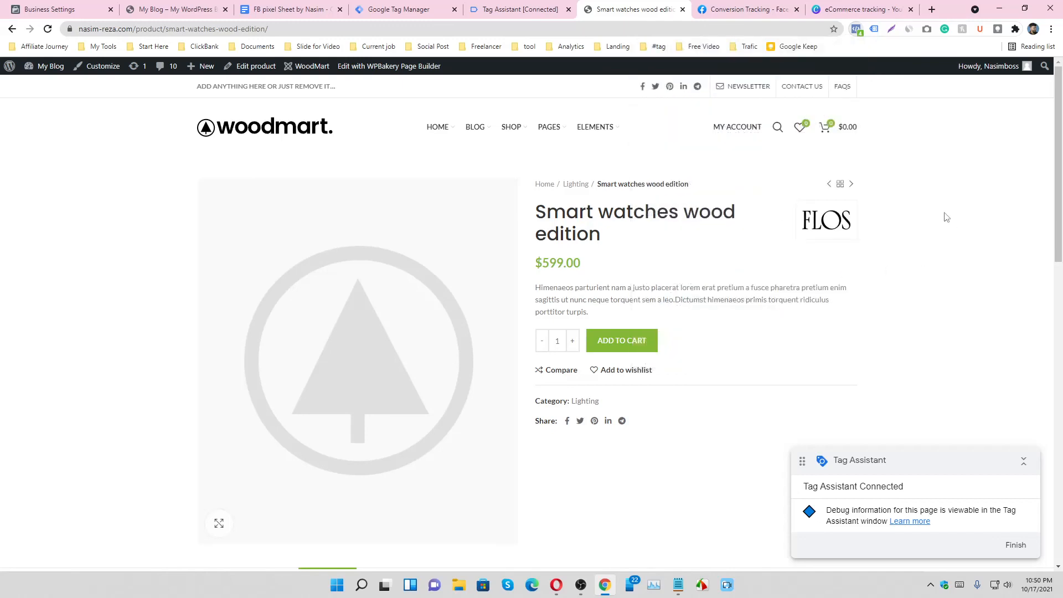
mouse_move(1036, 217)
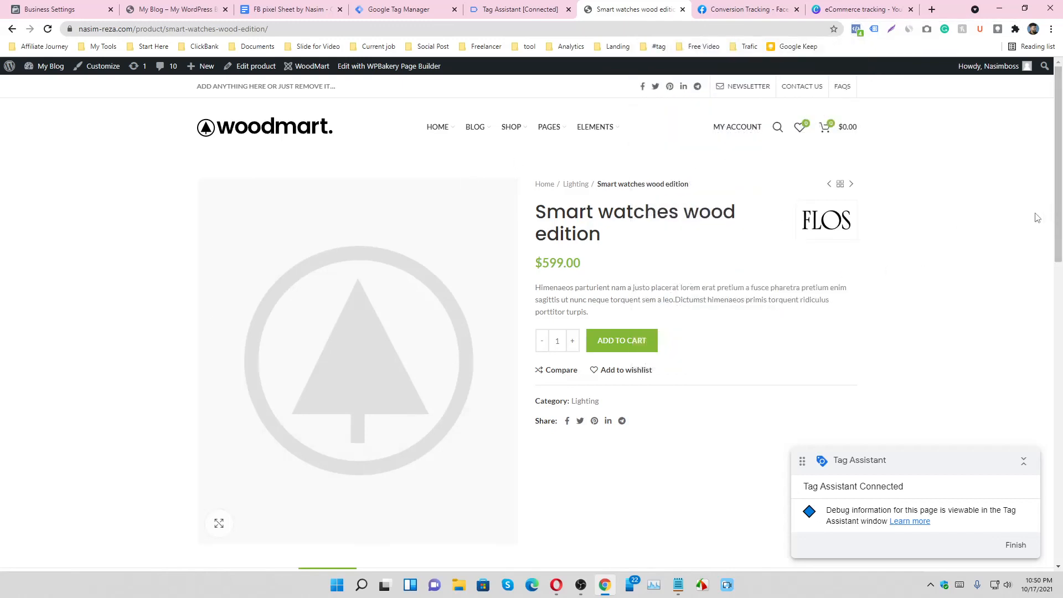
mouse_move(1025, 234)
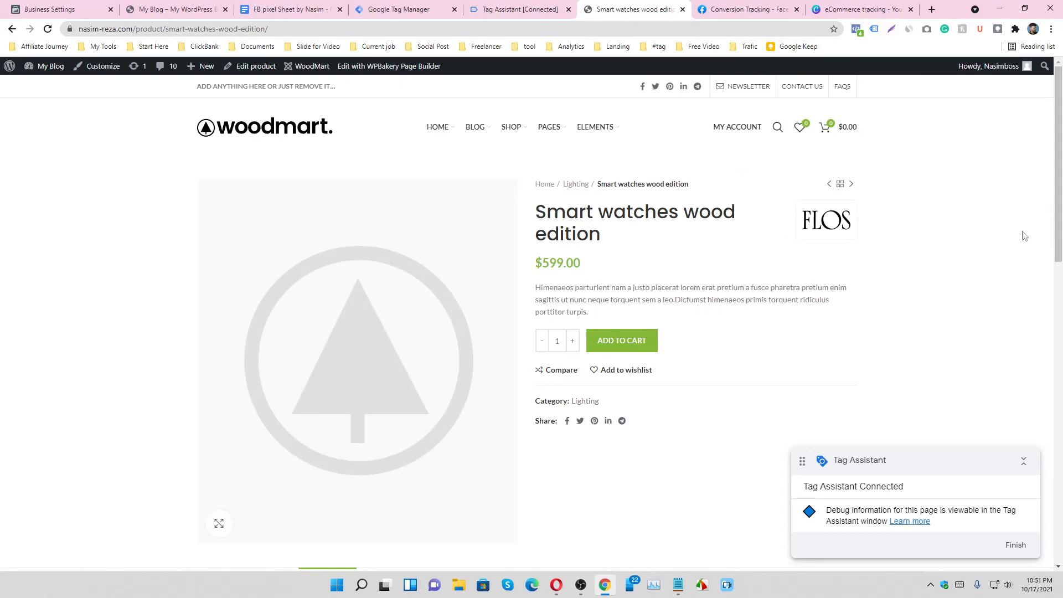
mouse_move(875, 187)
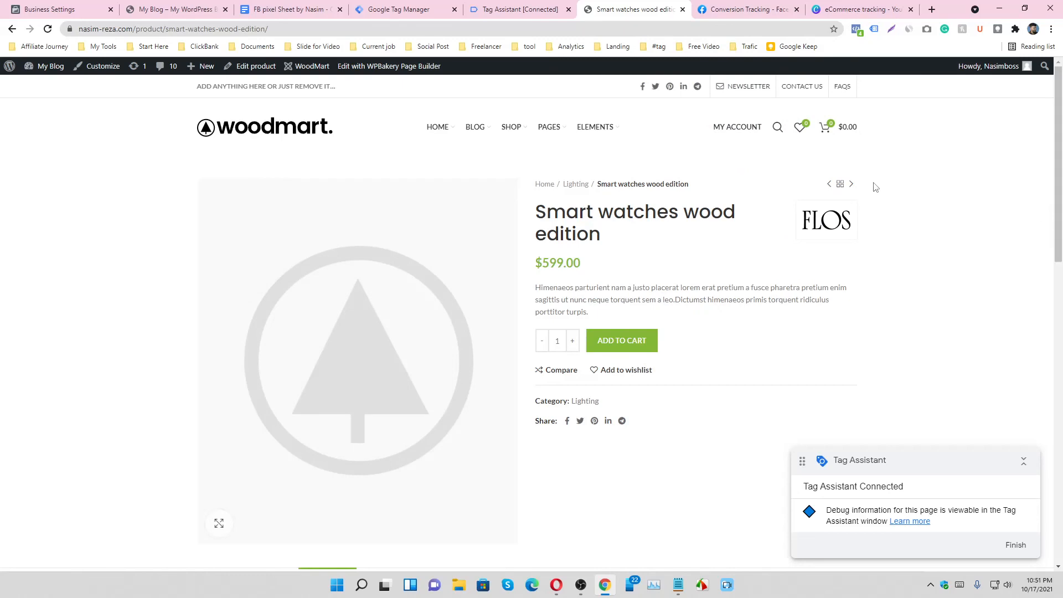